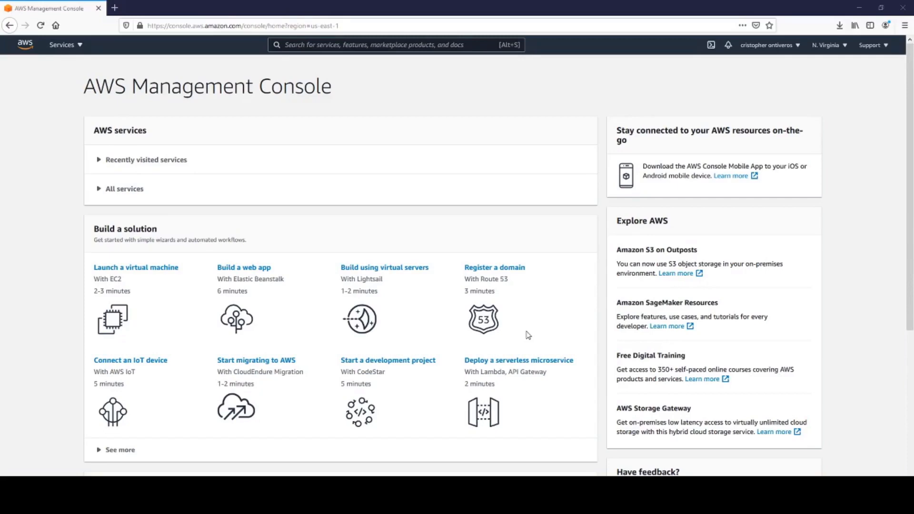
pyautogui.moveTo(259, 84)
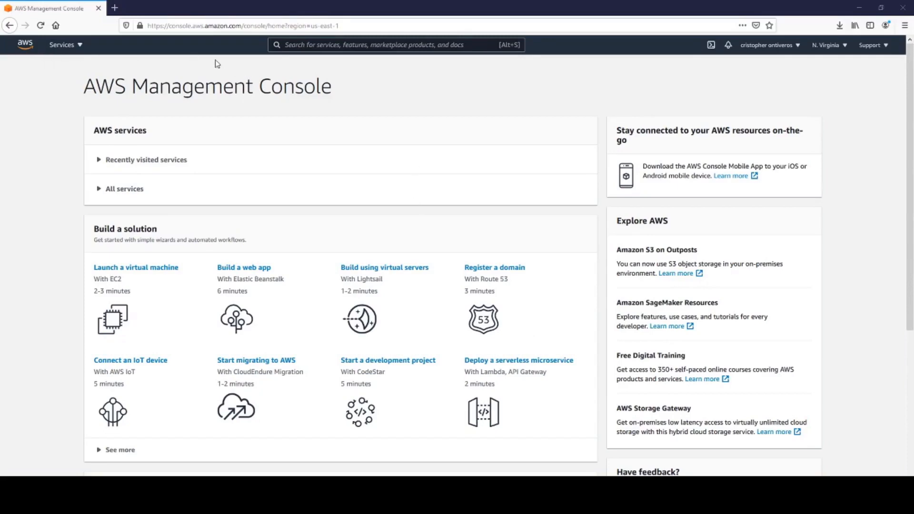
pyautogui.moveTo(25, 46)
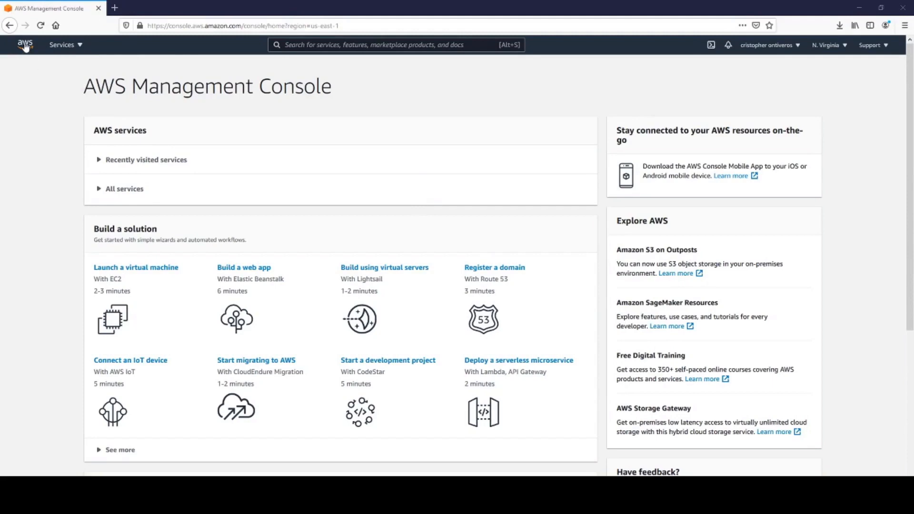
# Step: Search the console services for 's3' and open Amazon S3's bucket list
pyautogui.write('s')
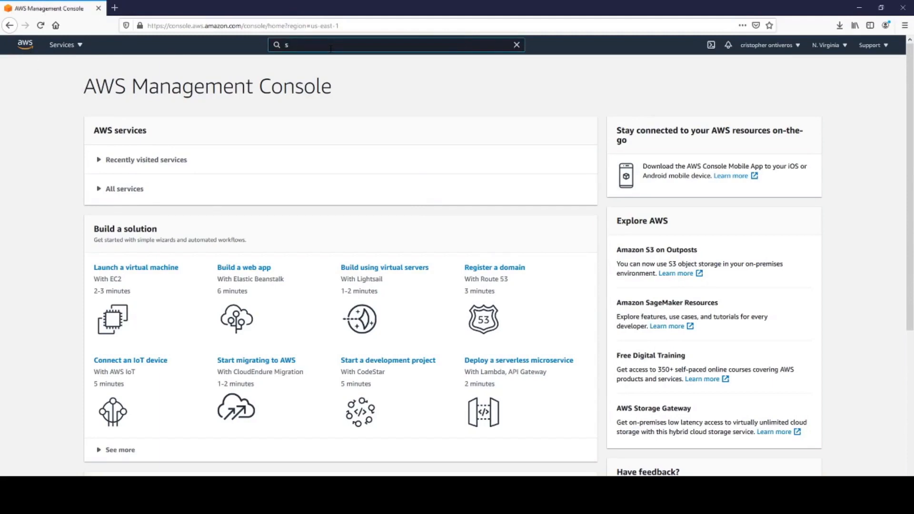
pyautogui.write('3')
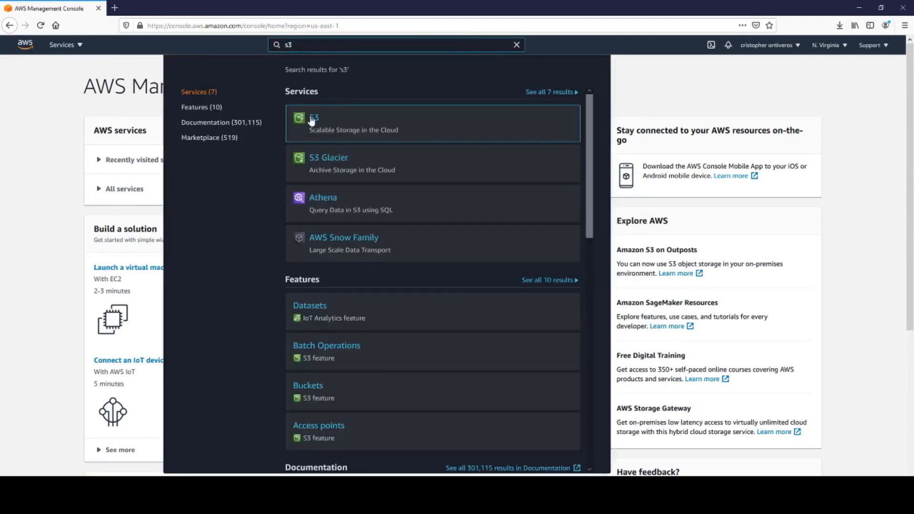
pyautogui.click(314, 118)
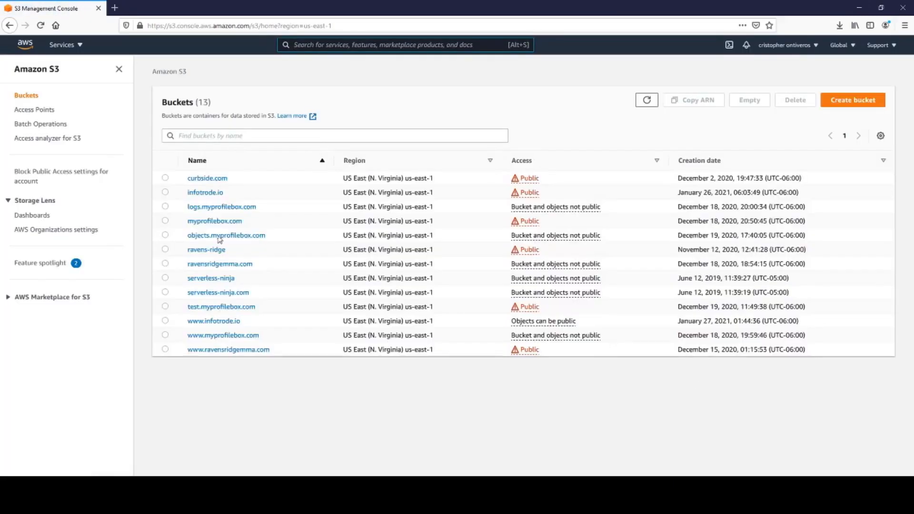
# Step: Open the infotrode.io bucket and start an upload from its Objects tab
pyautogui.click(205, 192)
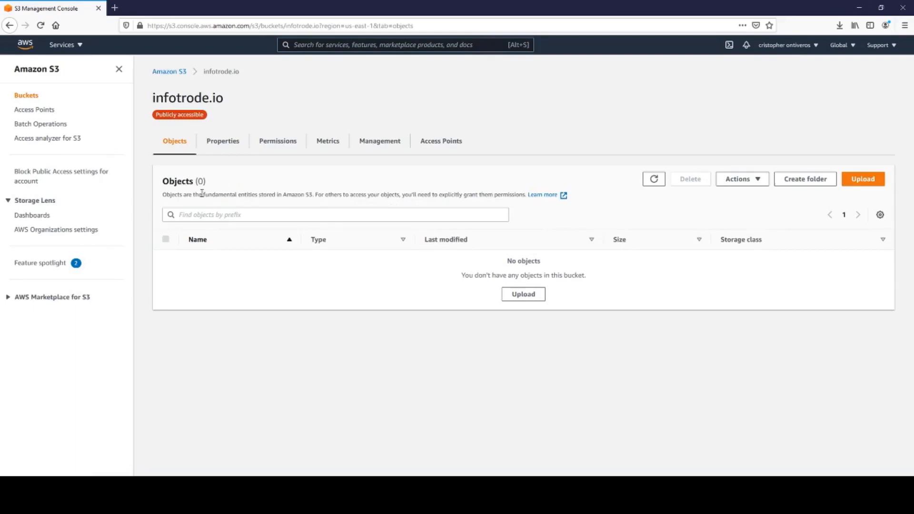
pyautogui.moveTo(214, 227)
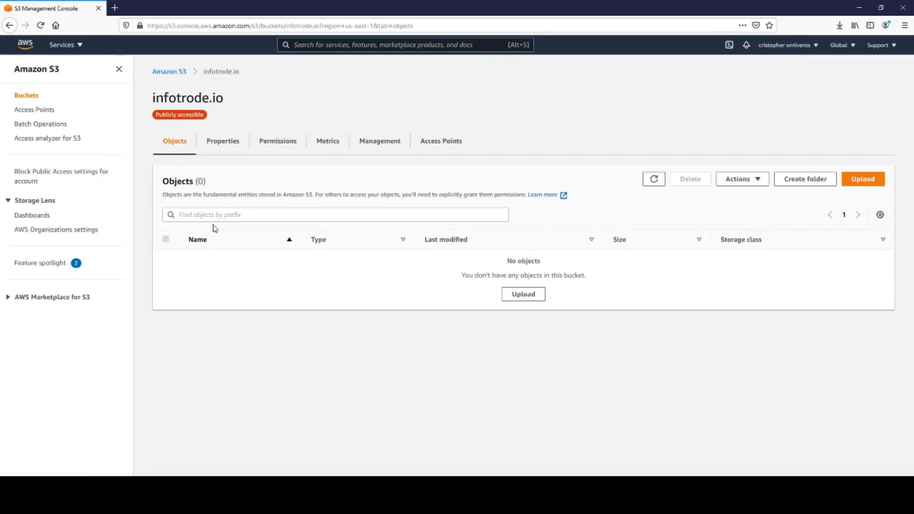
pyautogui.moveTo(179, 271)
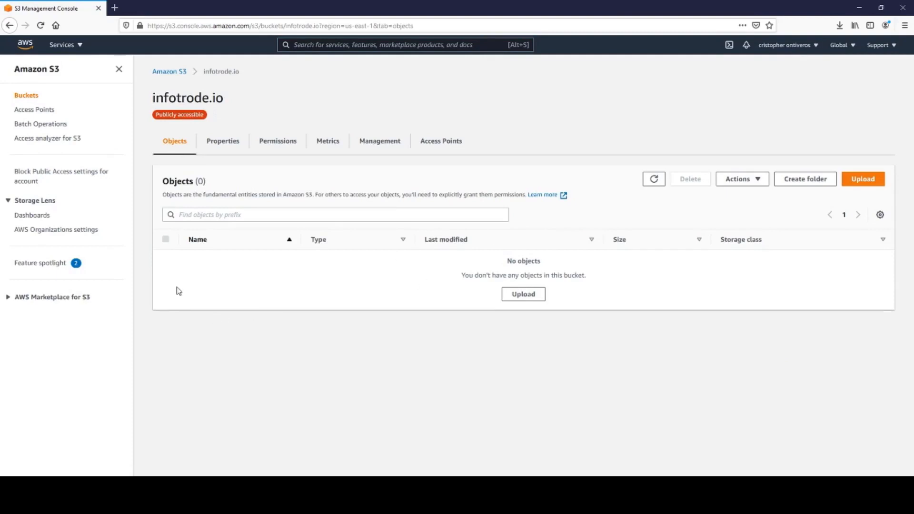
pyautogui.moveTo(209, 278)
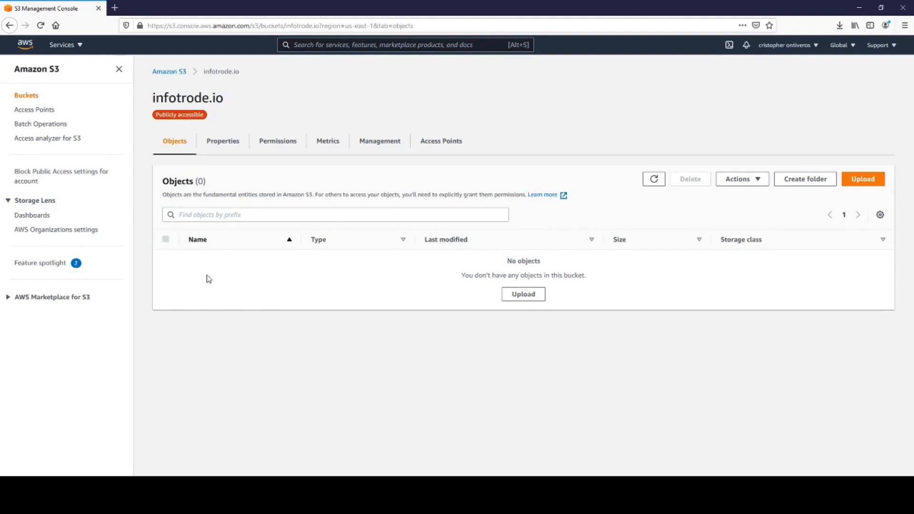
pyautogui.moveTo(648, 267)
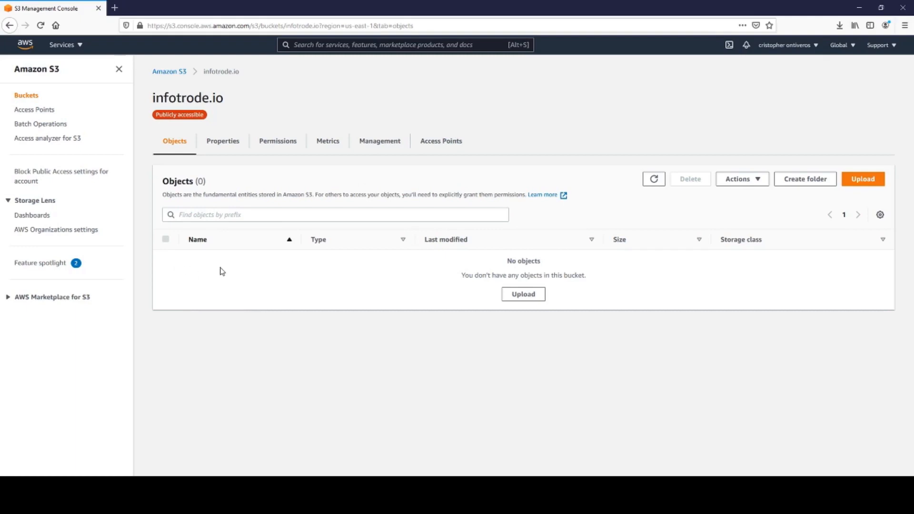
pyautogui.moveTo(777, 247)
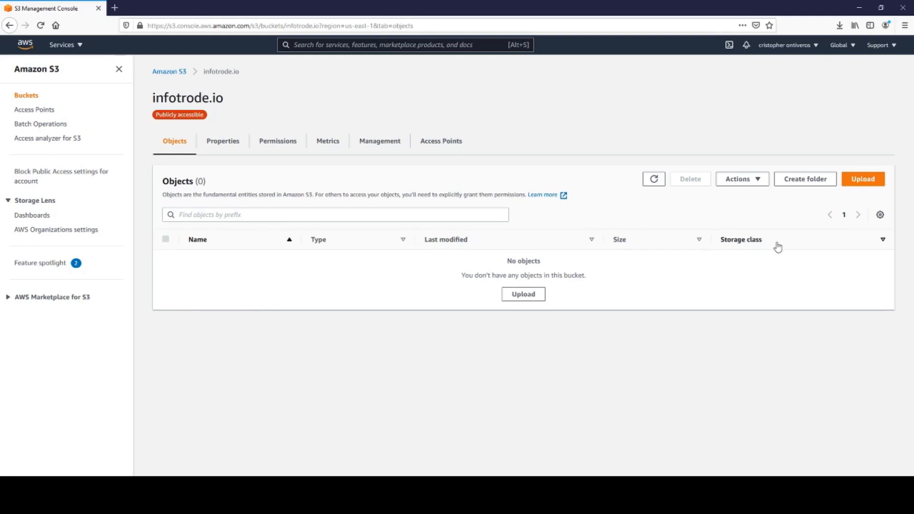
pyautogui.click(863, 179)
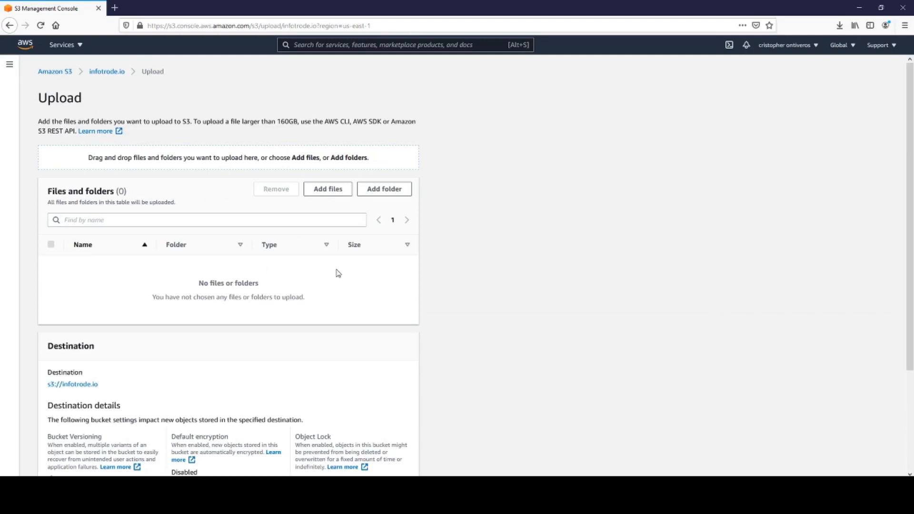
pyautogui.moveTo(367, 262)
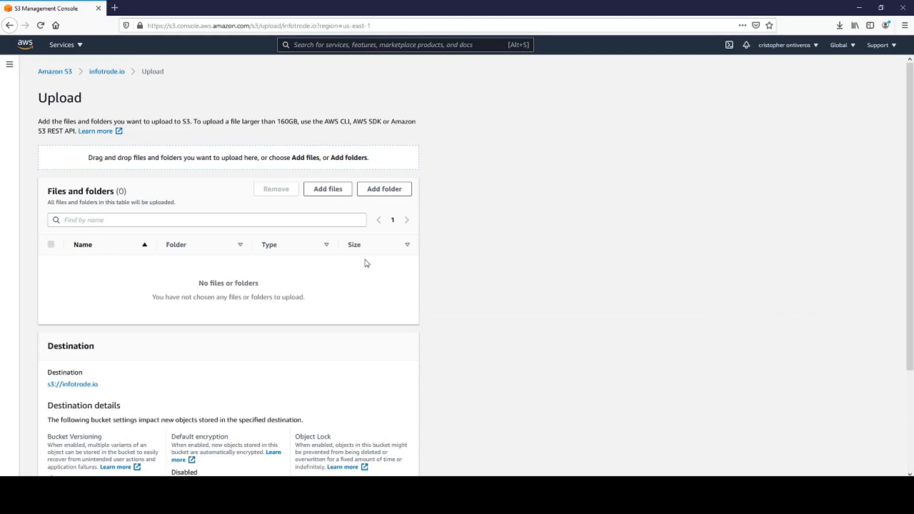
# Step: Browse Downloads for the templatemo_557_grad_school folder to add to the upload
pyautogui.click(385, 189)
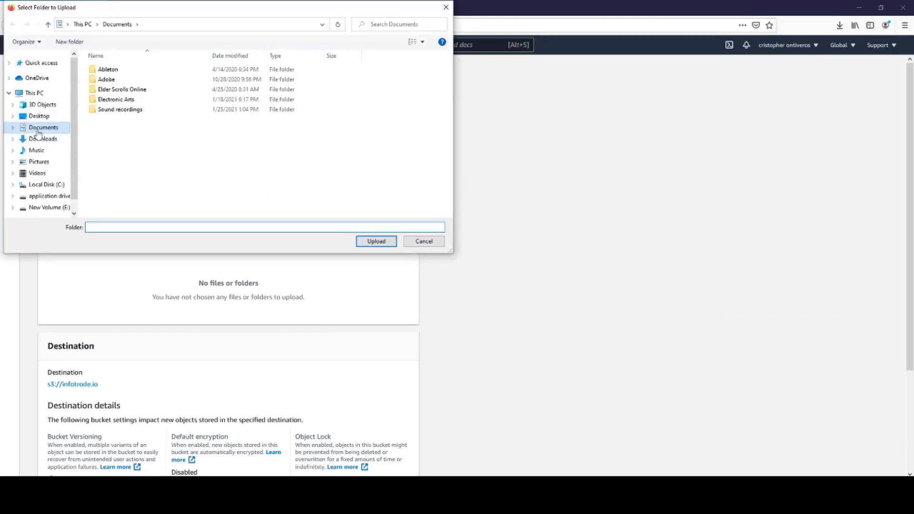
pyautogui.click(42, 139)
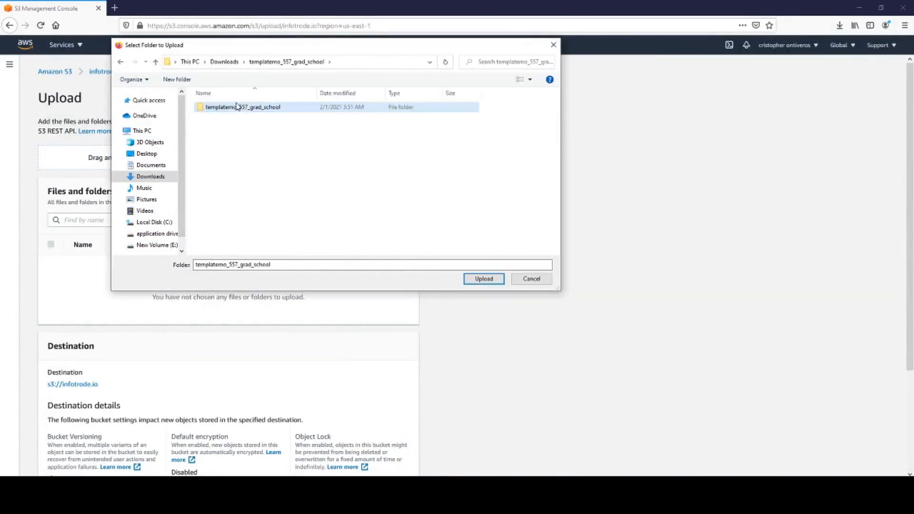
pyautogui.doubleClick(243, 107)
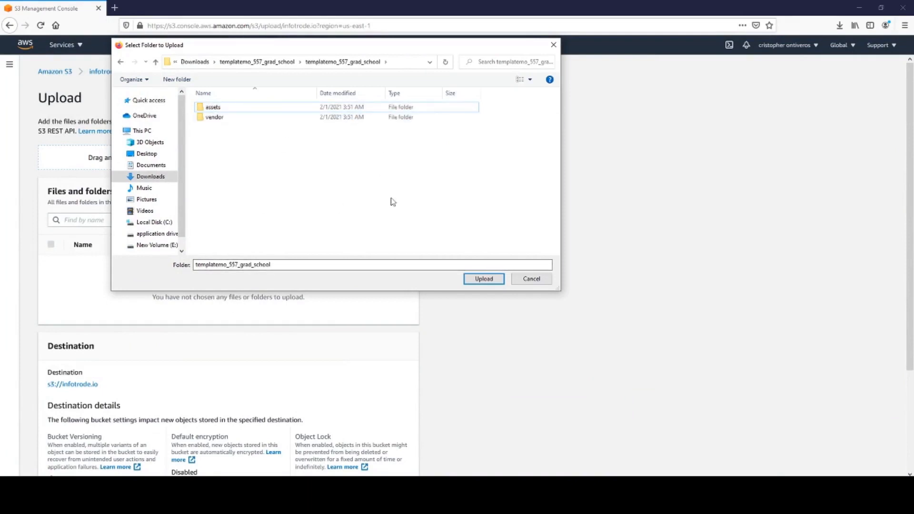
pyautogui.moveTo(181, 113)
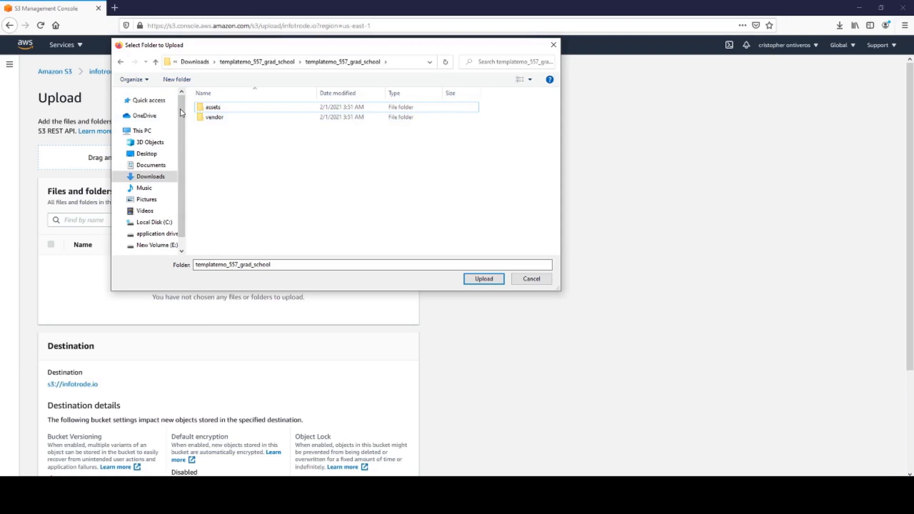
pyautogui.click(156, 62)
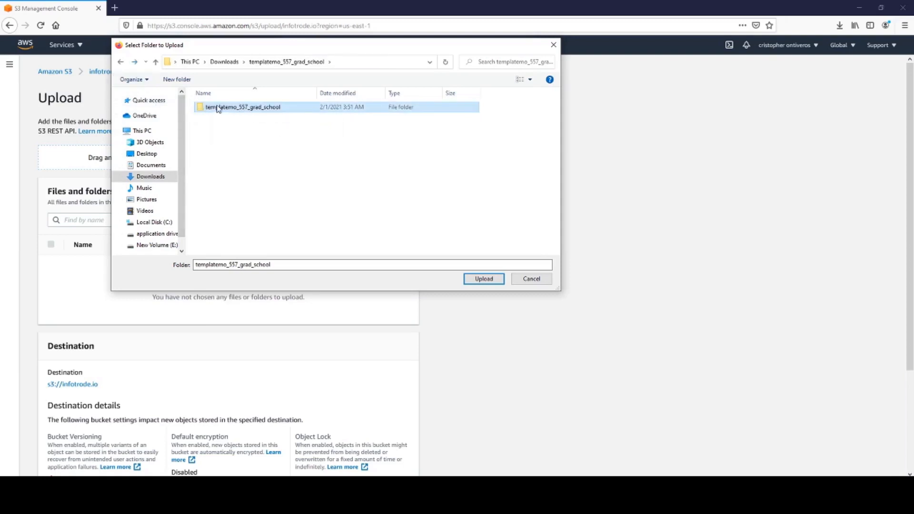
pyautogui.doubleClick(241, 106)
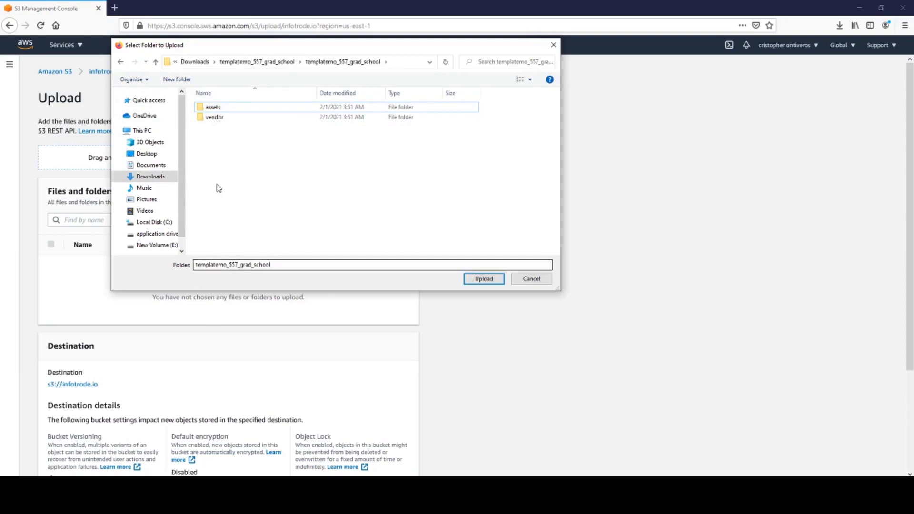
pyautogui.moveTo(234, 158)
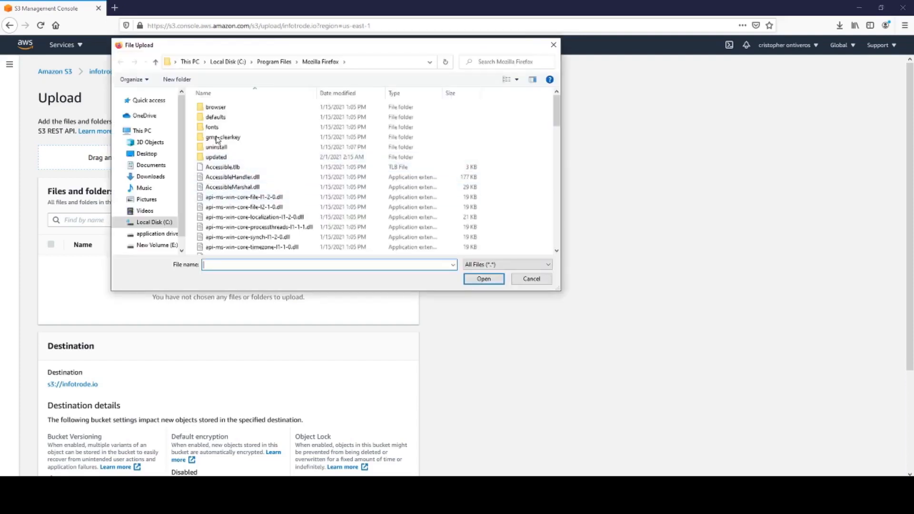
pyautogui.moveTo(143, 188)
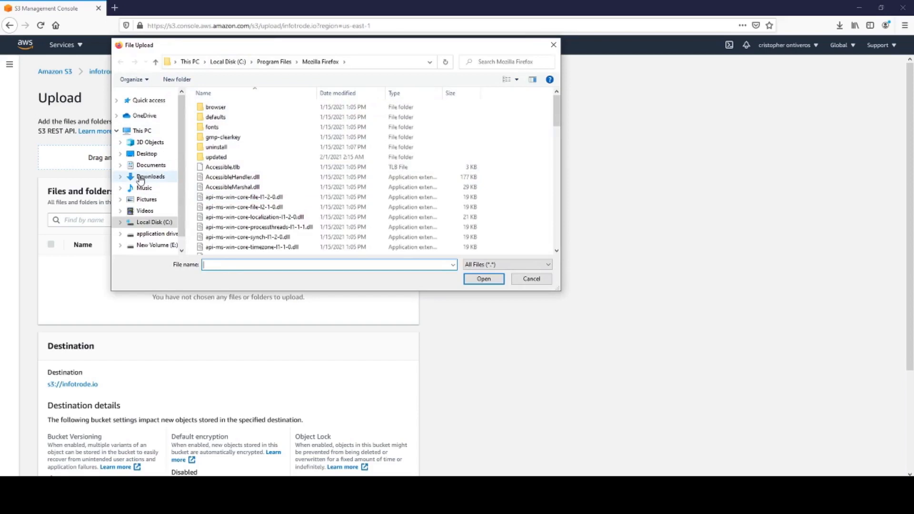
# Step: Select the inner templatemo_557_grad_school folder and queue its 67 files (10.6 MB)
pyautogui.click(149, 176)
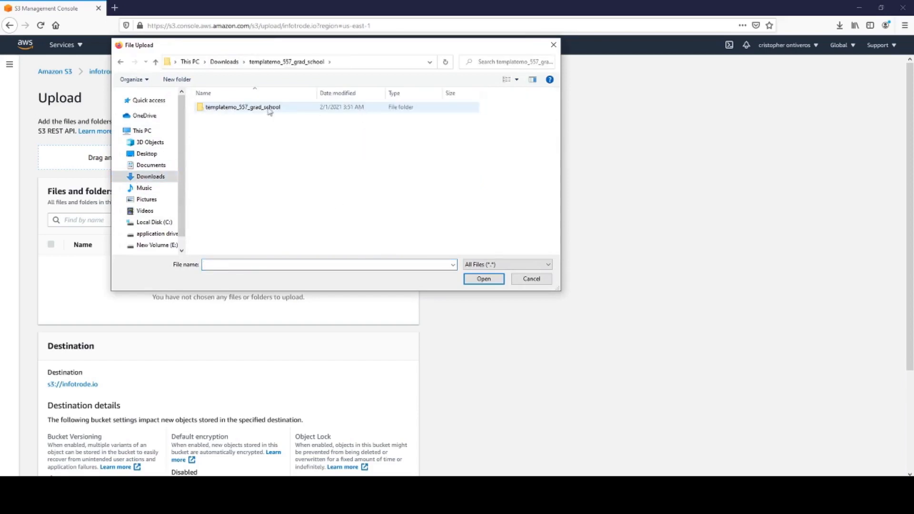
pyautogui.doubleClick(243, 106)
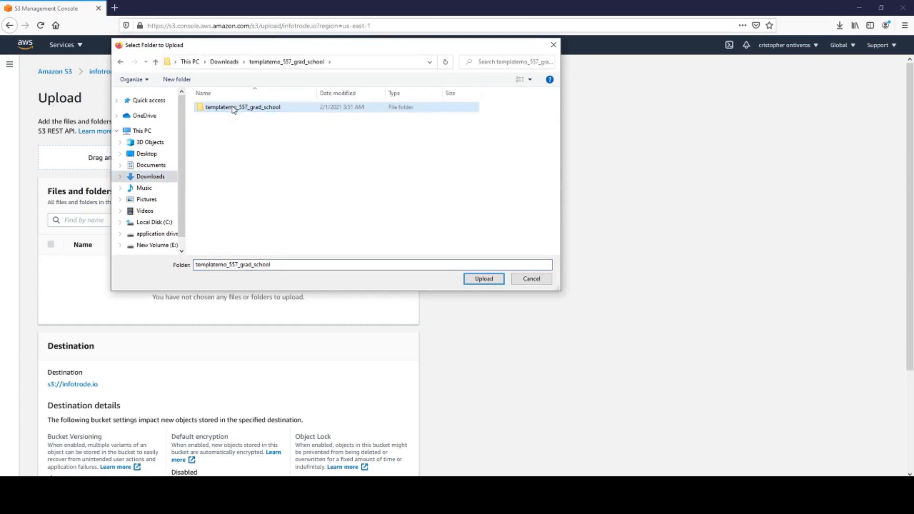
pyautogui.doubleClick(243, 107)
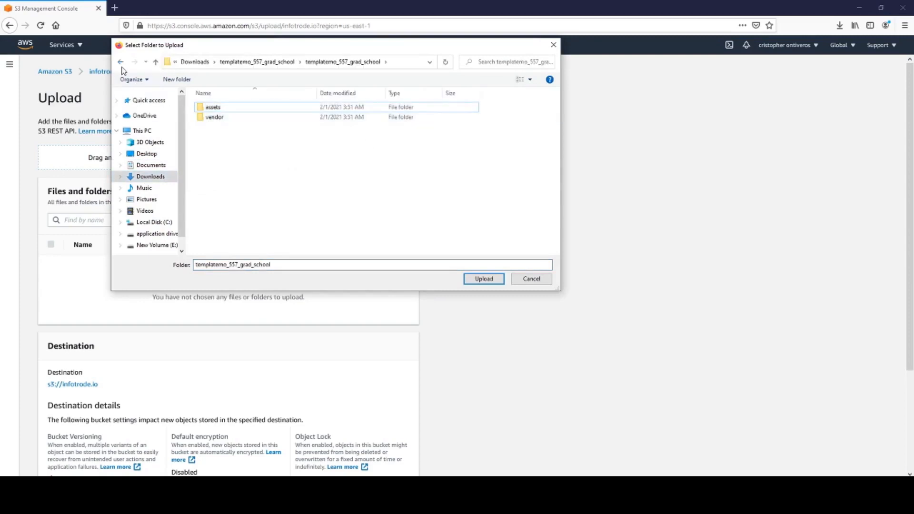
pyautogui.click(121, 62)
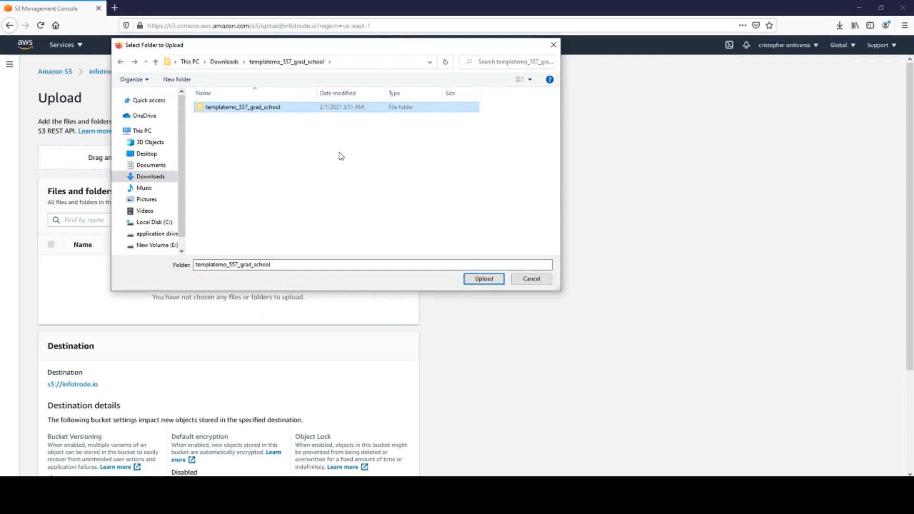
pyautogui.click(484, 278)
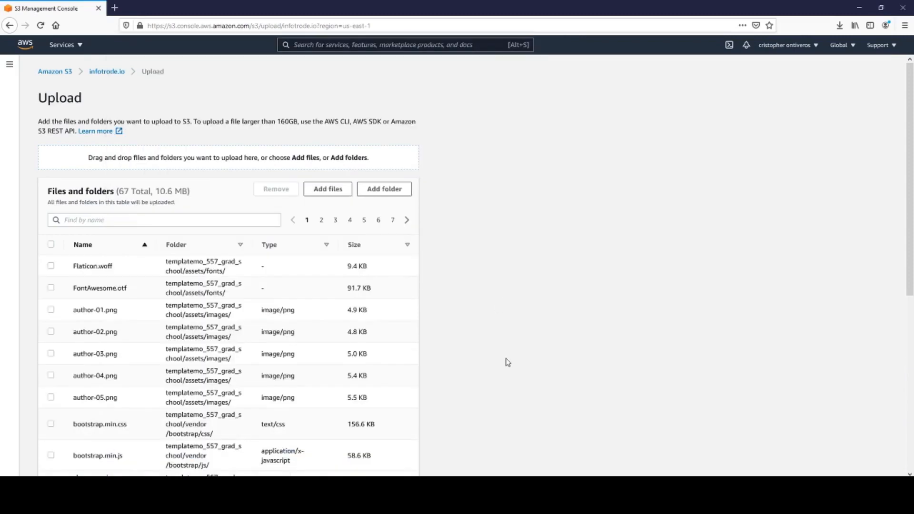
pyautogui.scroll(-3)
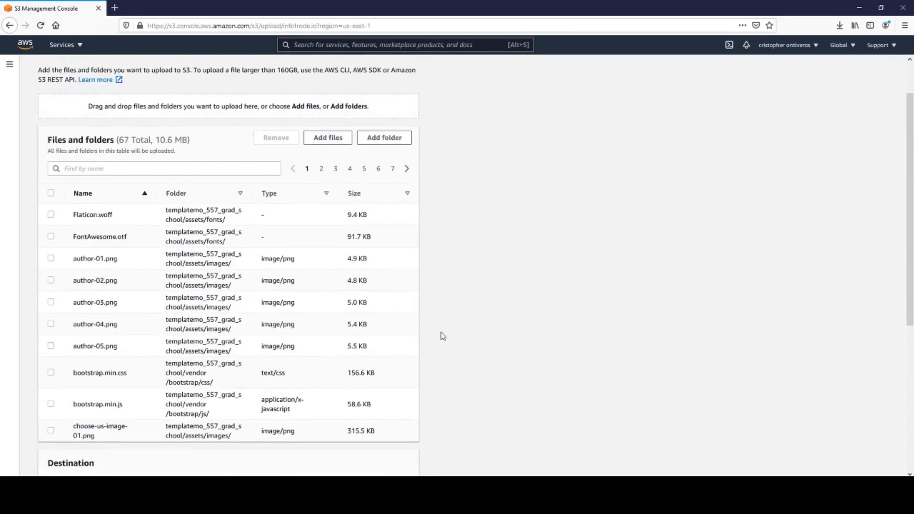
pyautogui.scroll(-3)
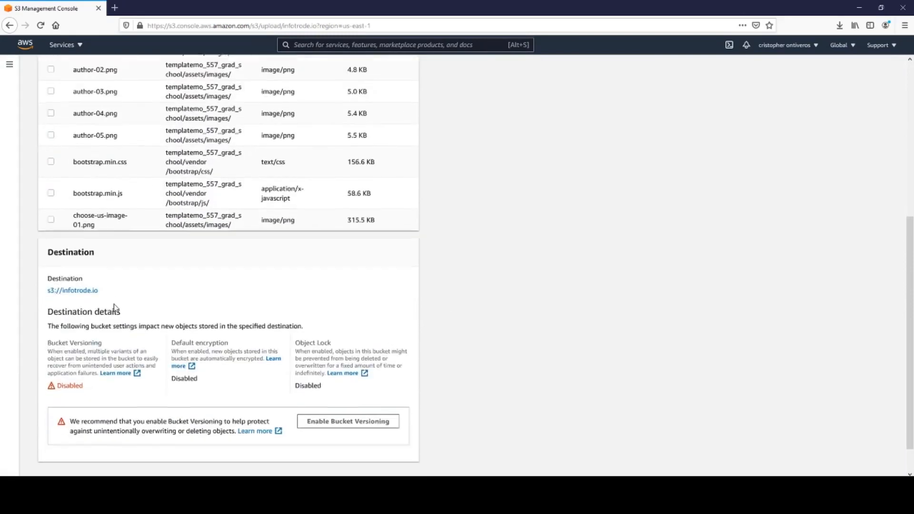
pyautogui.scroll(-3)
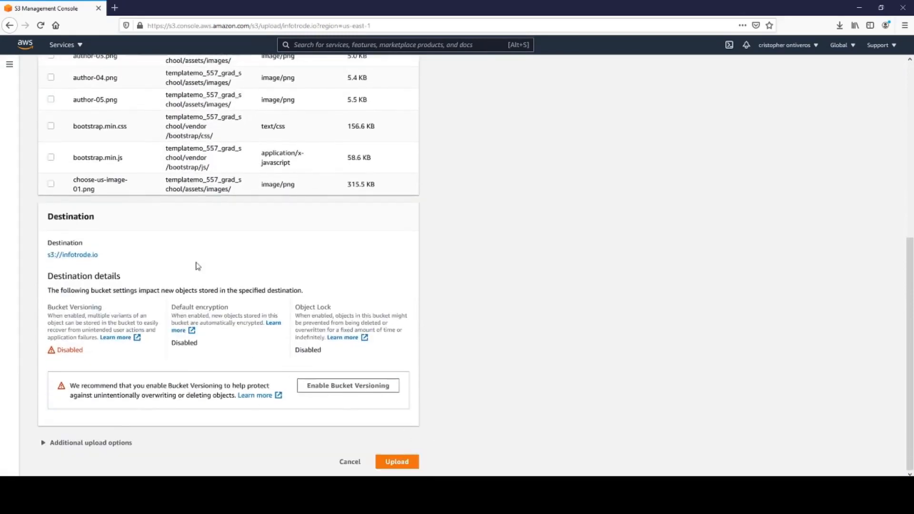
pyautogui.click(396, 461)
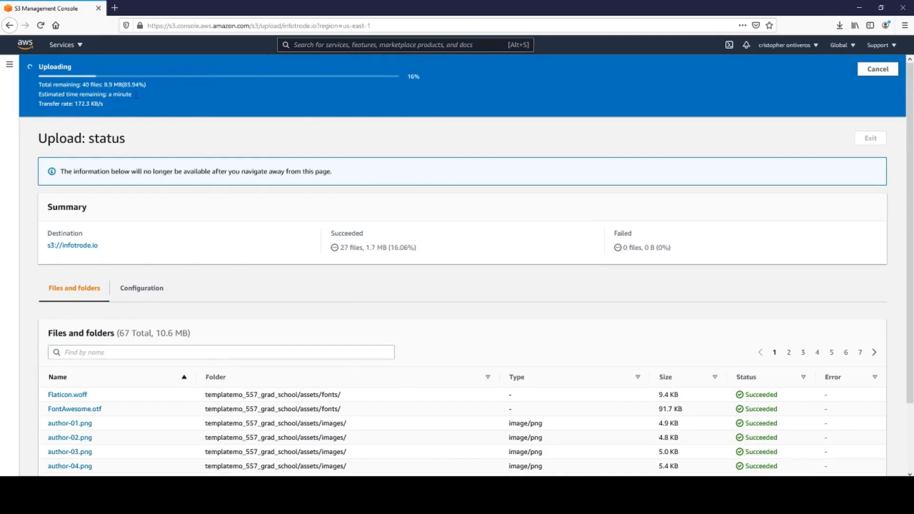
pyautogui.moveTo(360, 276)
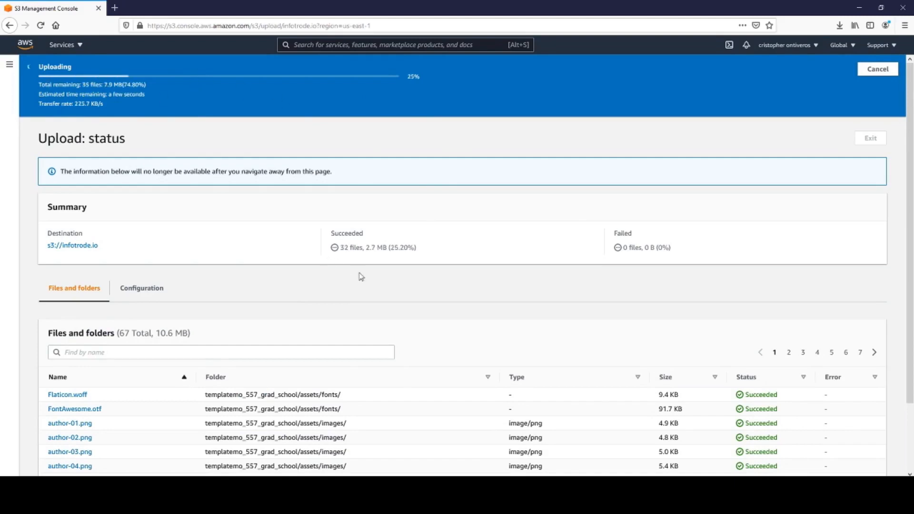
# Step: Watch the upload progress until the 67 template files finish transferring
pyautogui.scroll(-3)
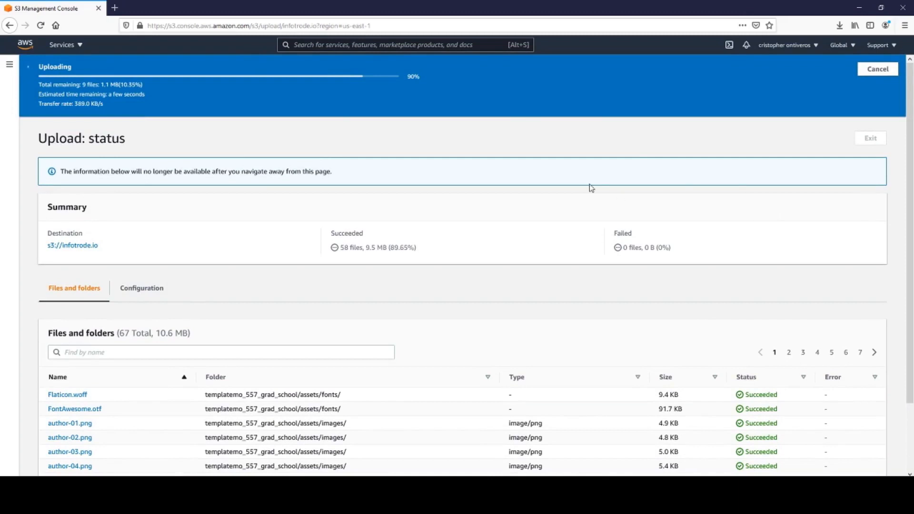
pyautogui.moveTo(415, 298)
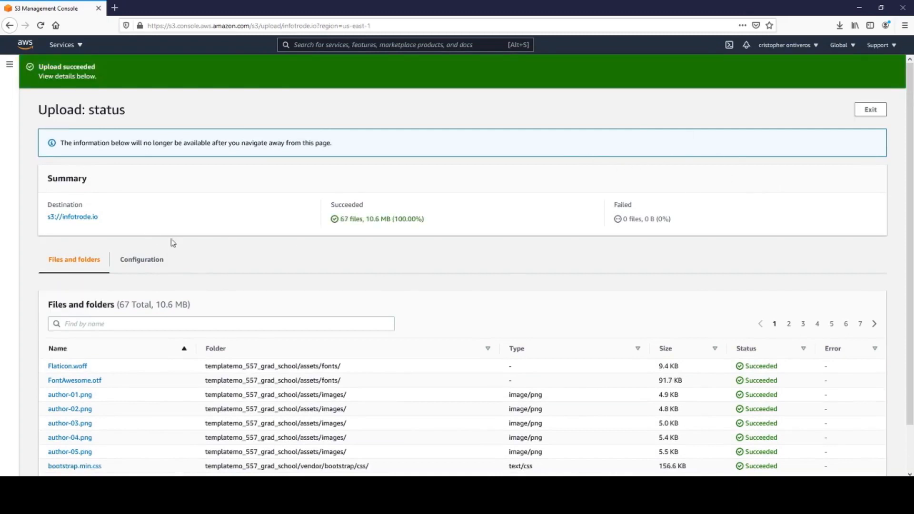
pyautogui.moveTo(51, 220)
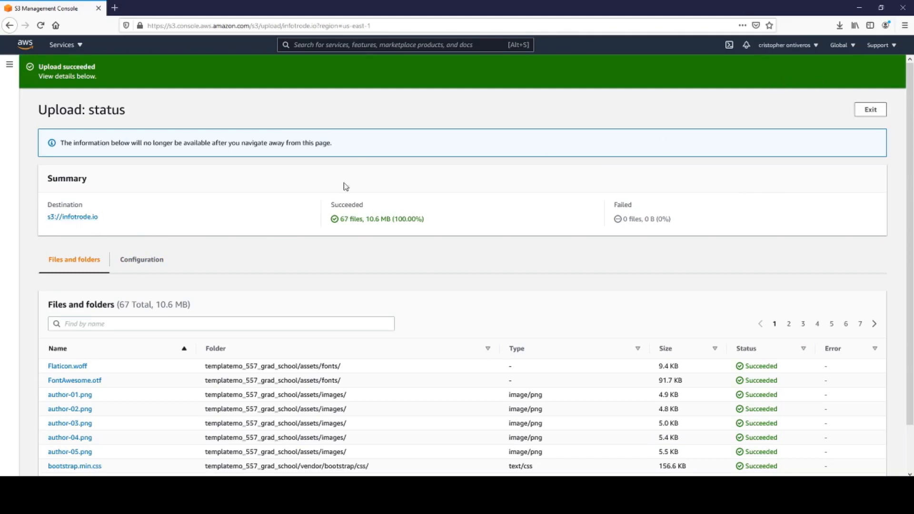
# Step: Return to the bucket, open templatemo_557_grad_school/ and select all five items inside
pyautogui.click(870, 109)
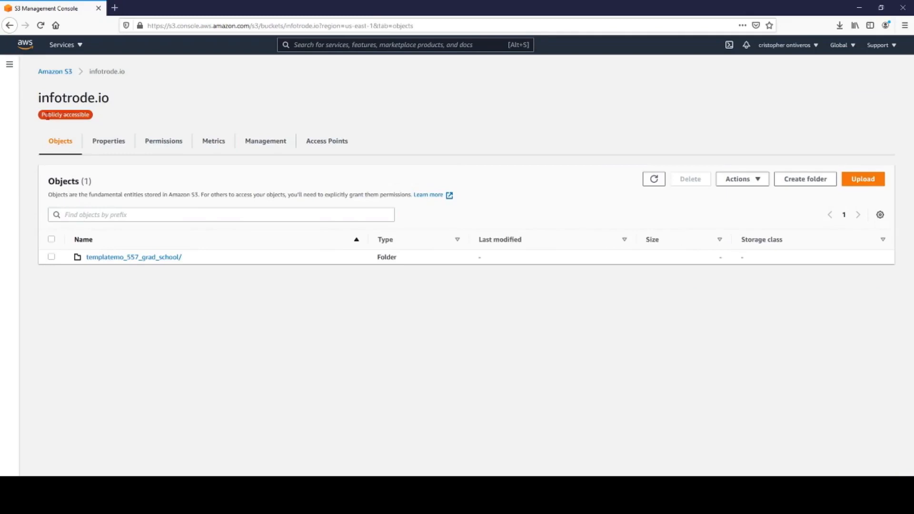
pyautogui.moveTo(192, 102)
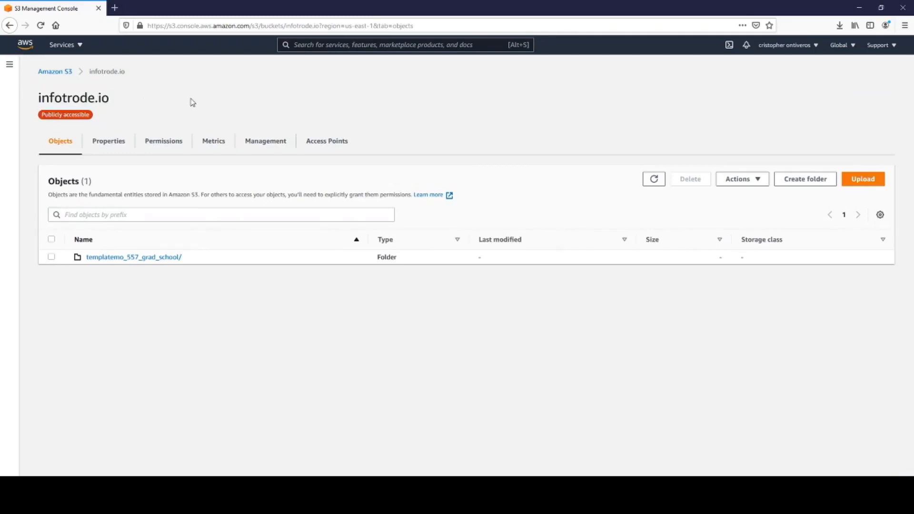
pyautogui.moveTo(183, 341)
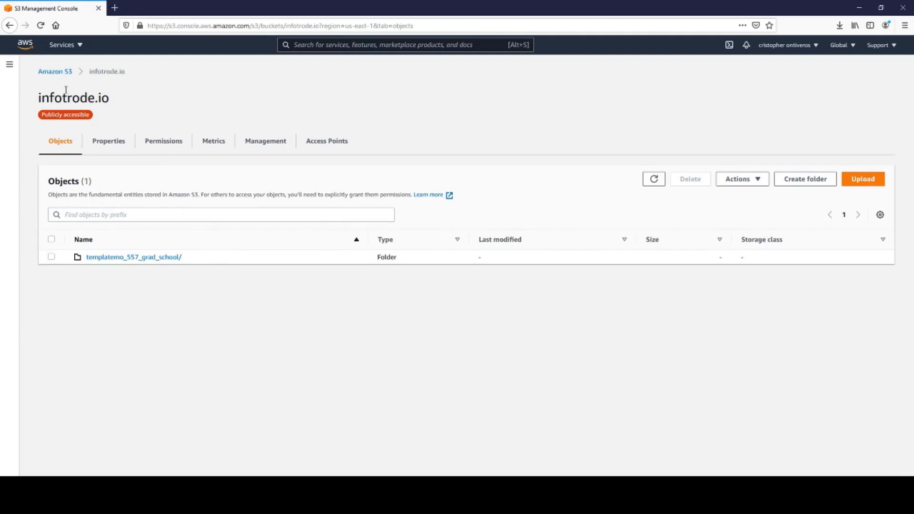
pyautogui.moveTo(112, 311)
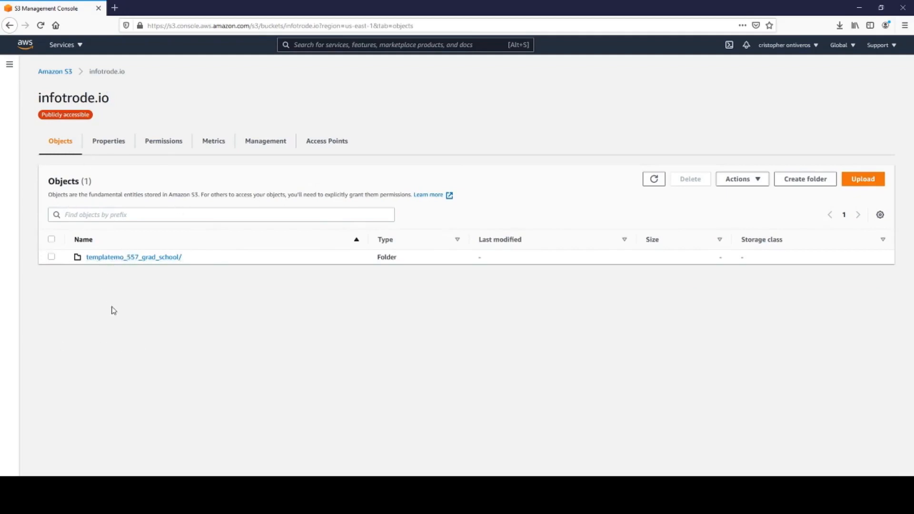
pyautogui.moveTo(203, 287)
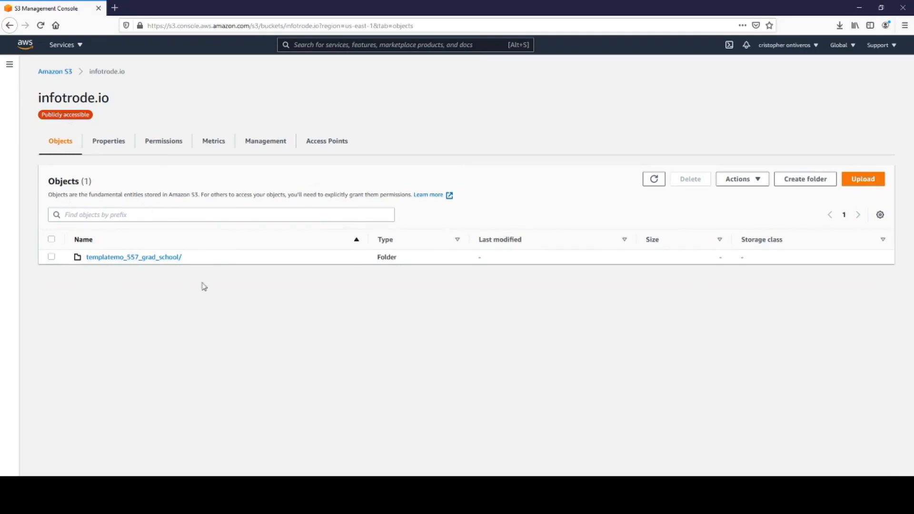
pyautogui.moveTo(26, 101)
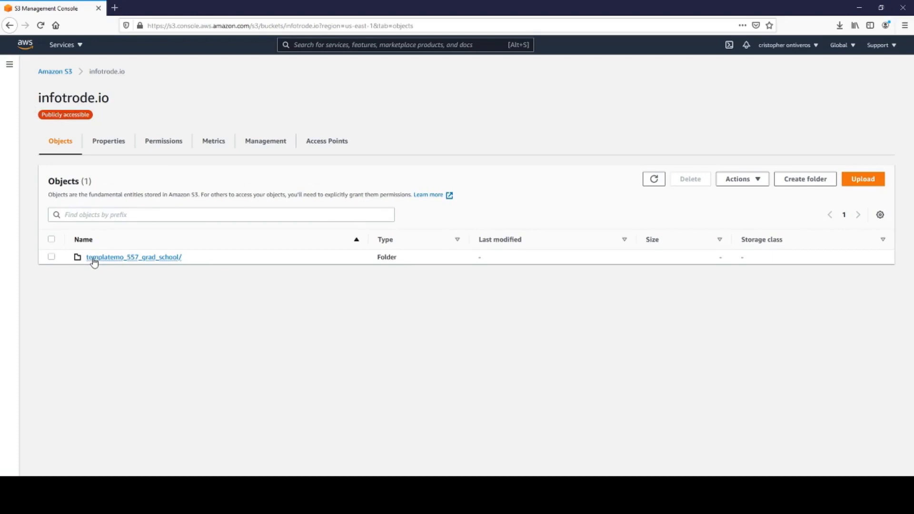
pyautogui.click(134, 257)
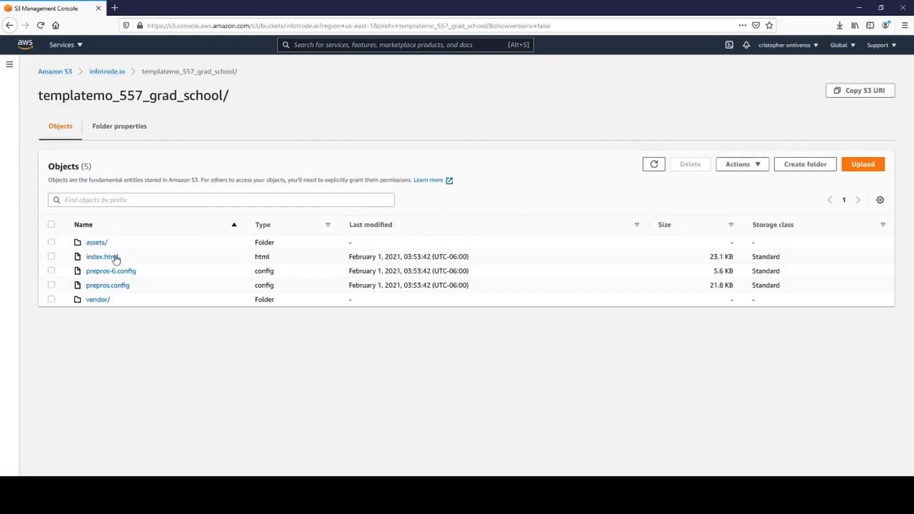
pyautogui.click(52, 224)
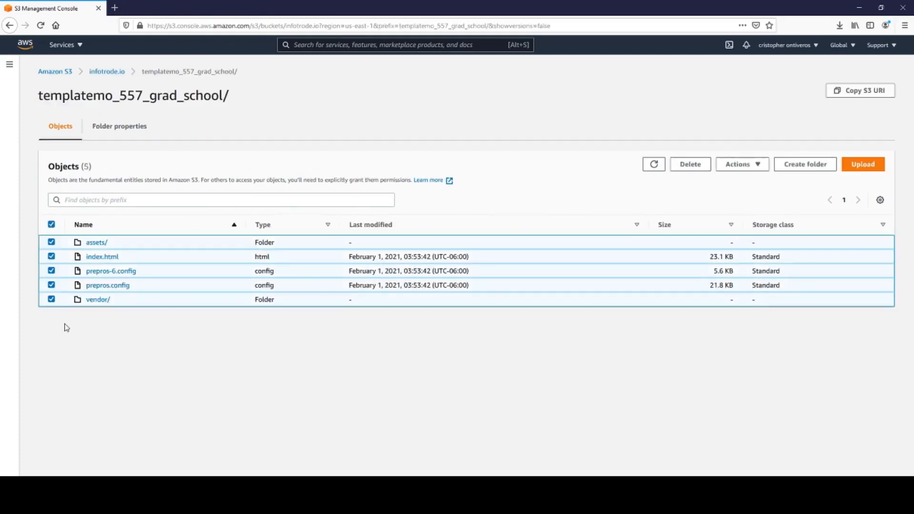
pyautogui.moveTo(317, 170)
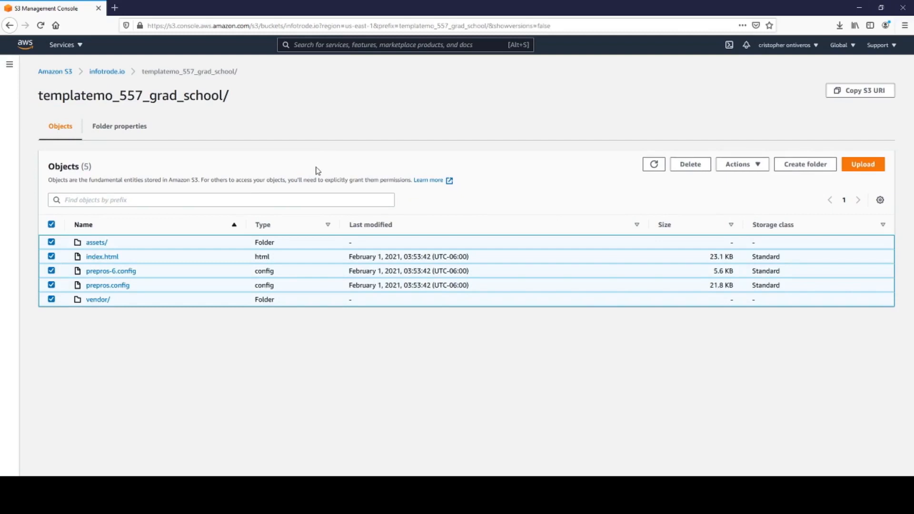
pyautogui.moveTo(697, 274)
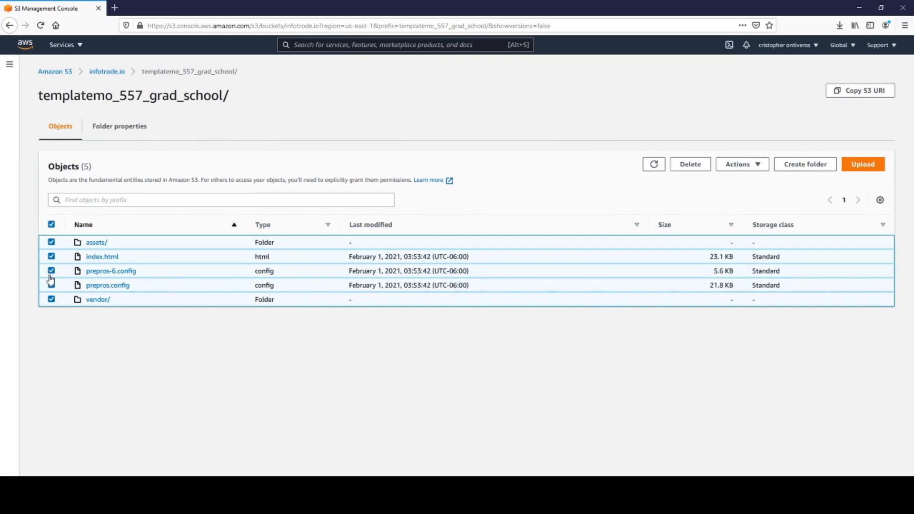
# Step: Start a Move action for the selected items and browse S3 for a destination
pyautogui.click(743, 164)
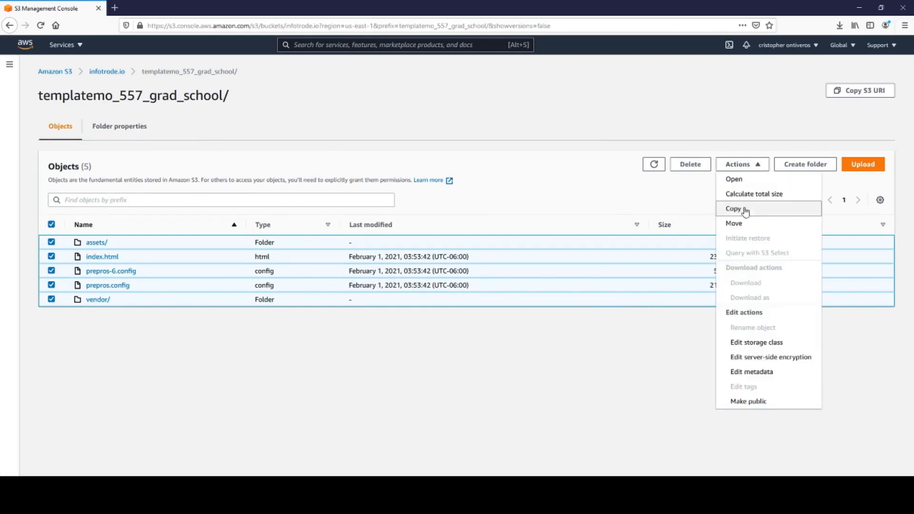
pyautogui.click(733, 222)
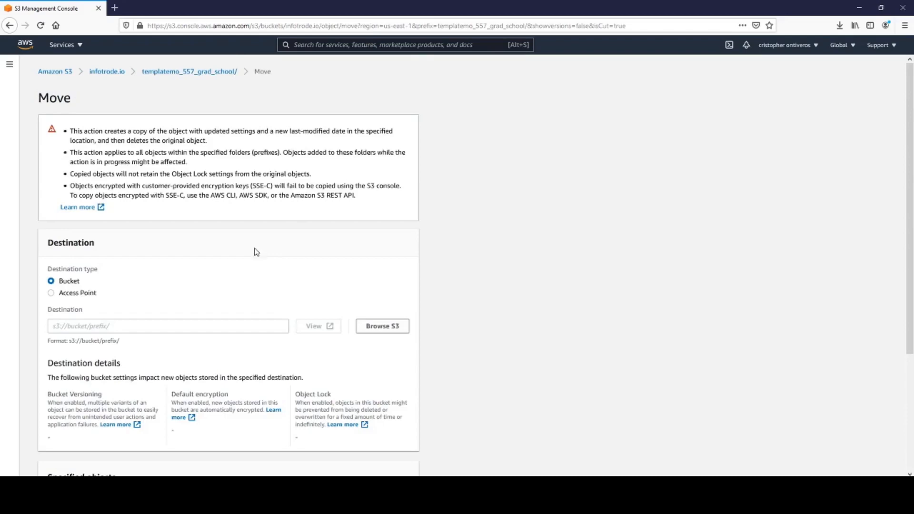
pyautogui.scroll(-3)
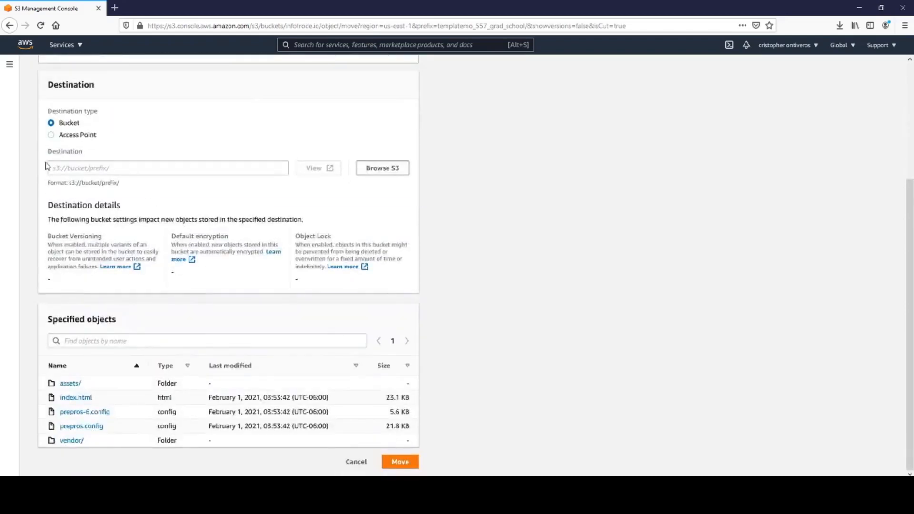
pyautogui.moveTo(371, 173)
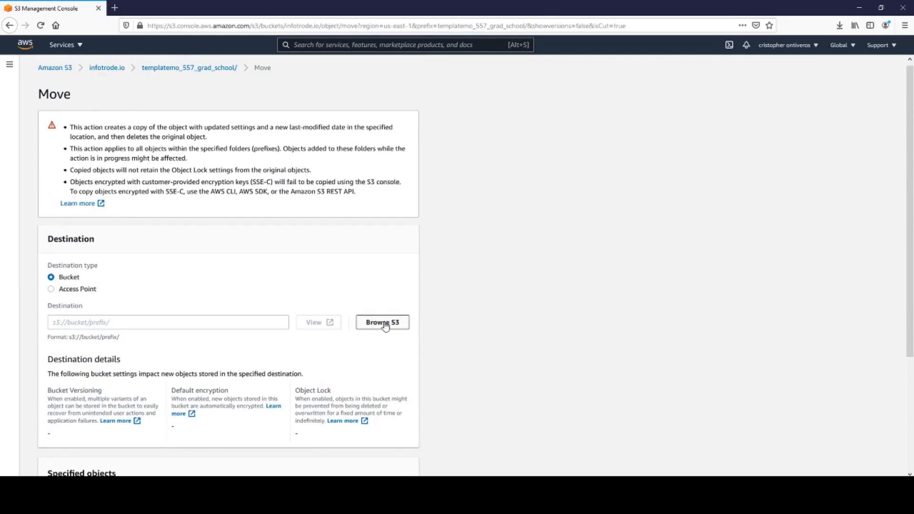
pyautogui.click(383, 321)
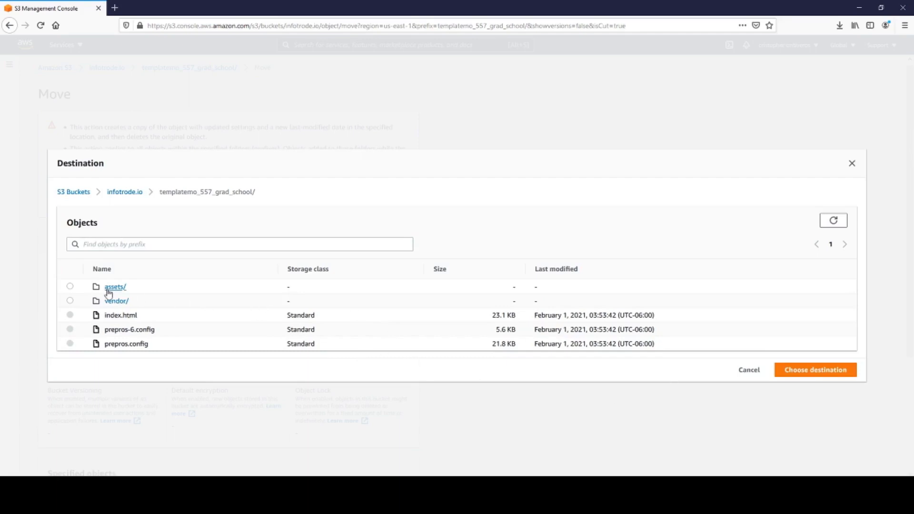
# Step: Choose the infotrode.io bucket root as destination and move all 67 objects there
pyautogui.click(124, 192)
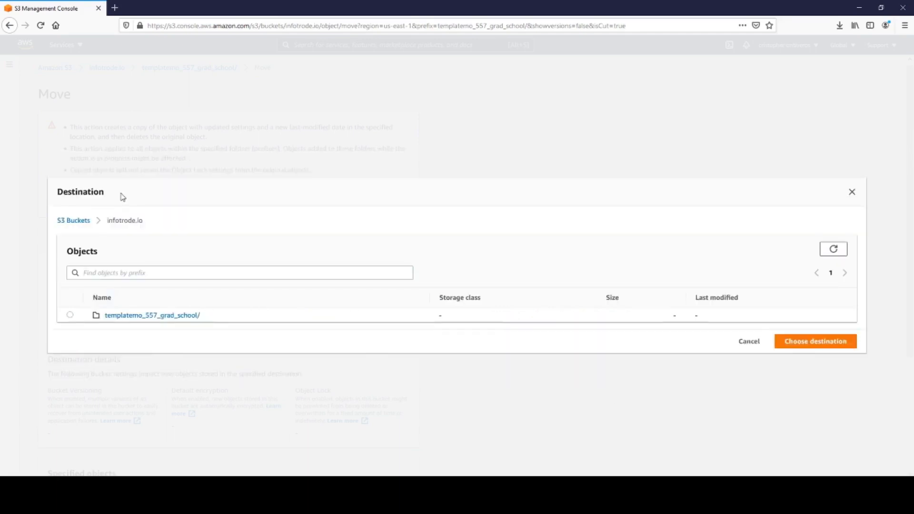
pyautogui.moveTo(199, 255)
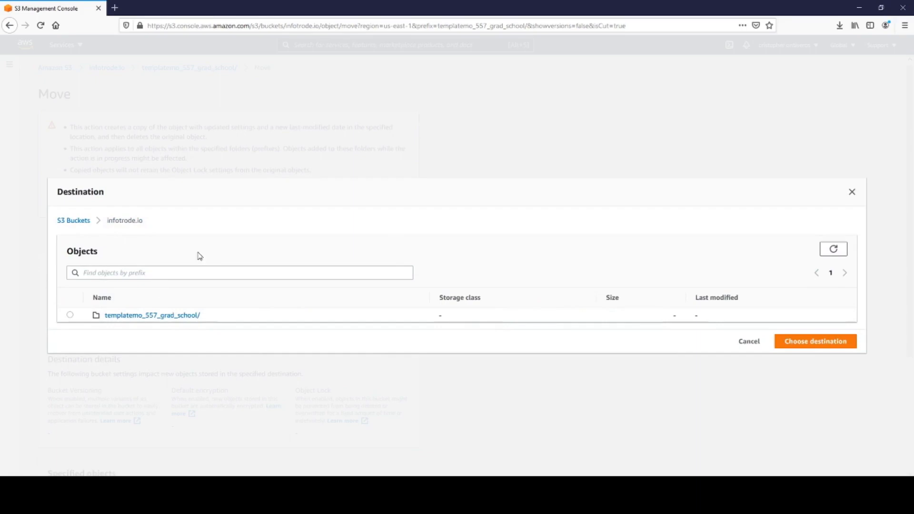
pyautogui.click(815, 341)
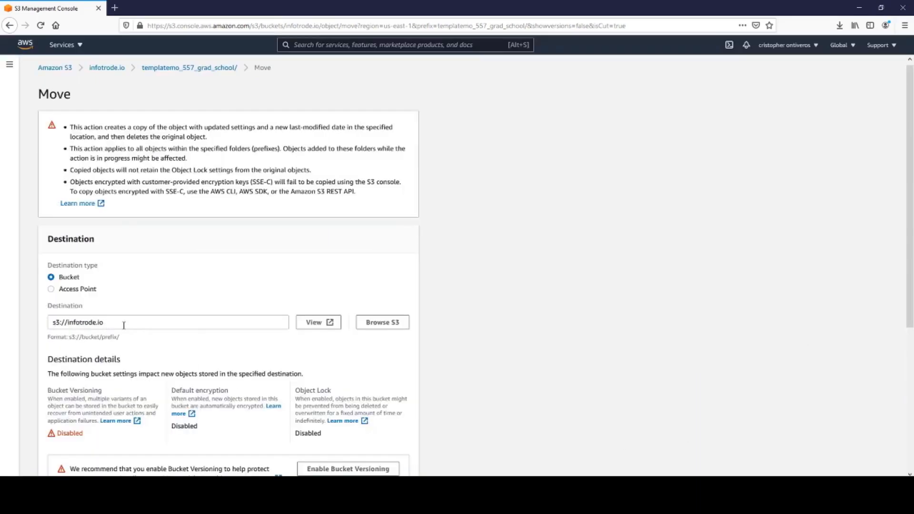
pyautogui.scroll(-3)
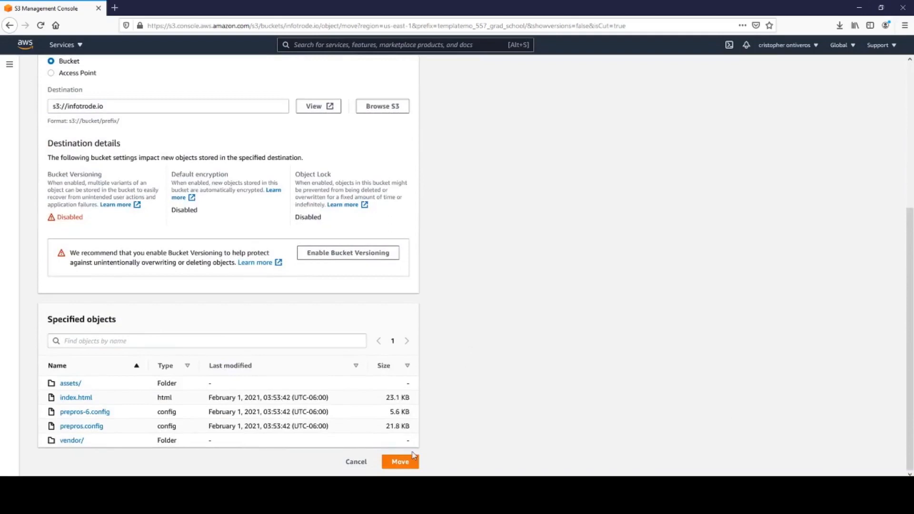
pyautogui.click(400, 462)
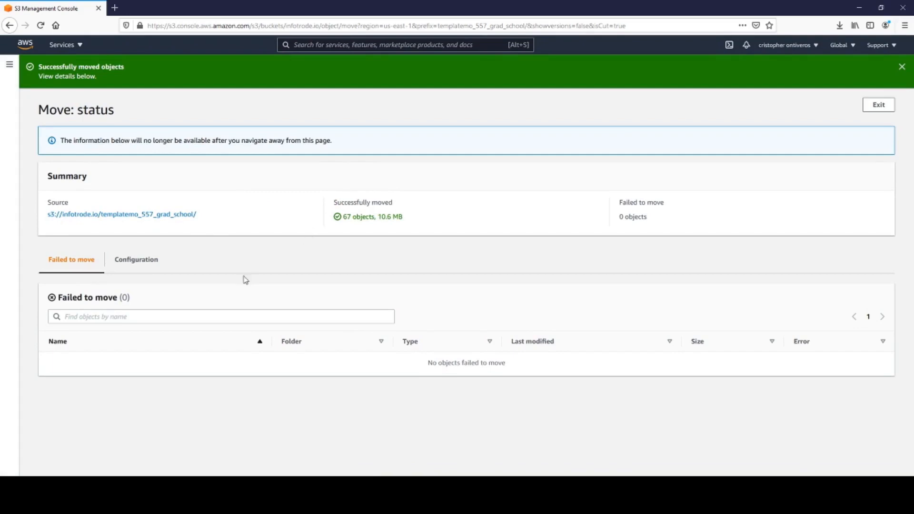
pyautogui.click(878, 104)
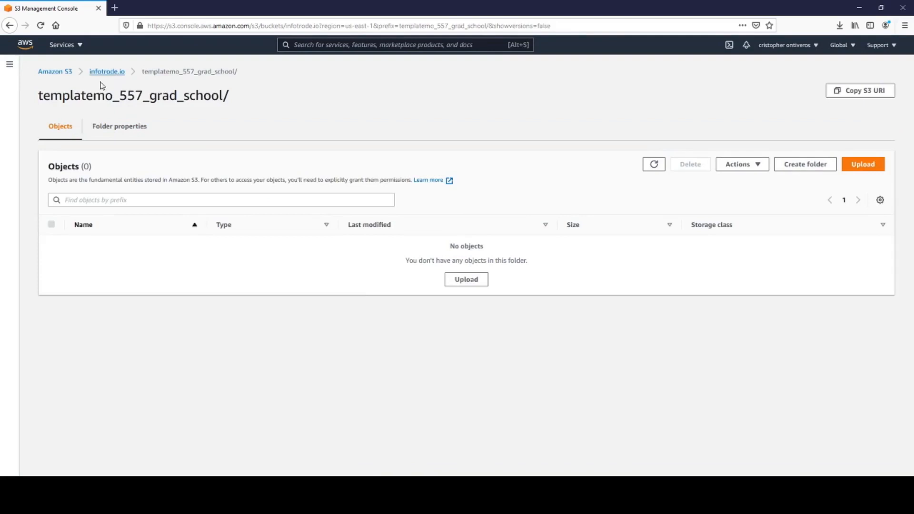
pyautogui.moveTo(163, 81)
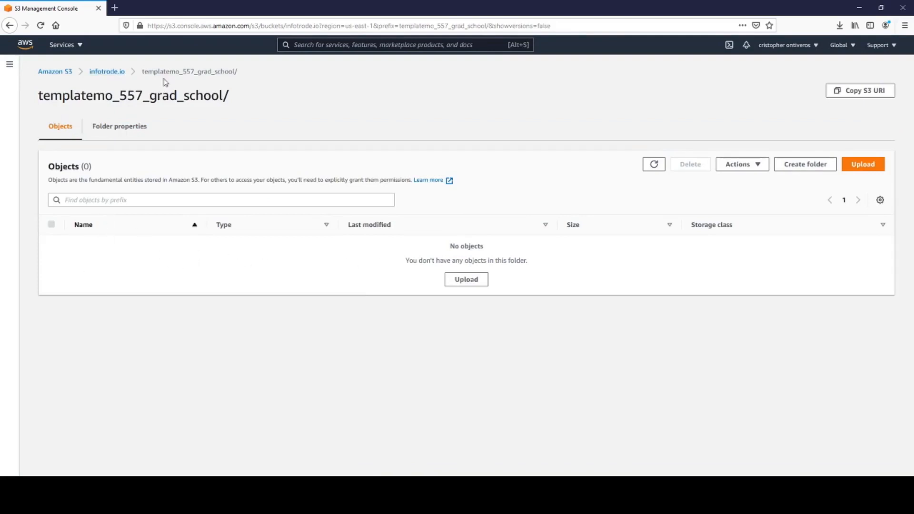
pyautogui.click(107, 71)
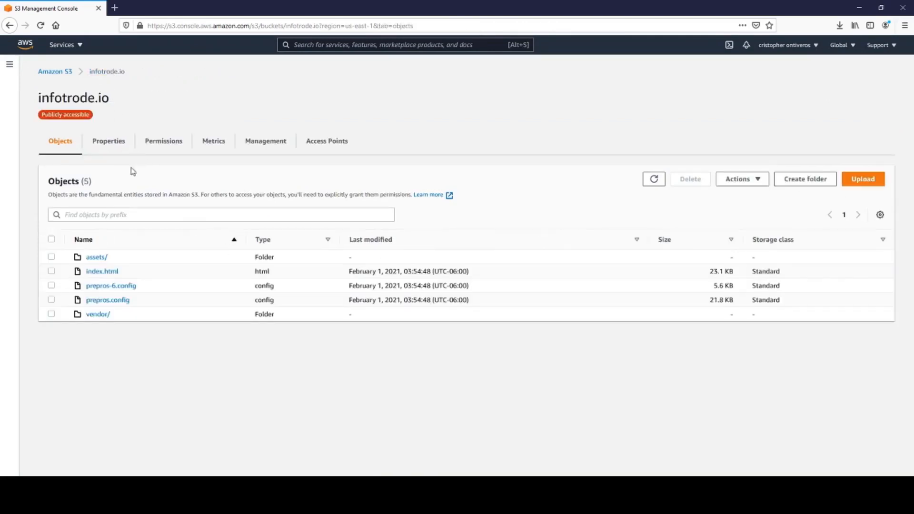
pyautogui.moveTo(88, 70)
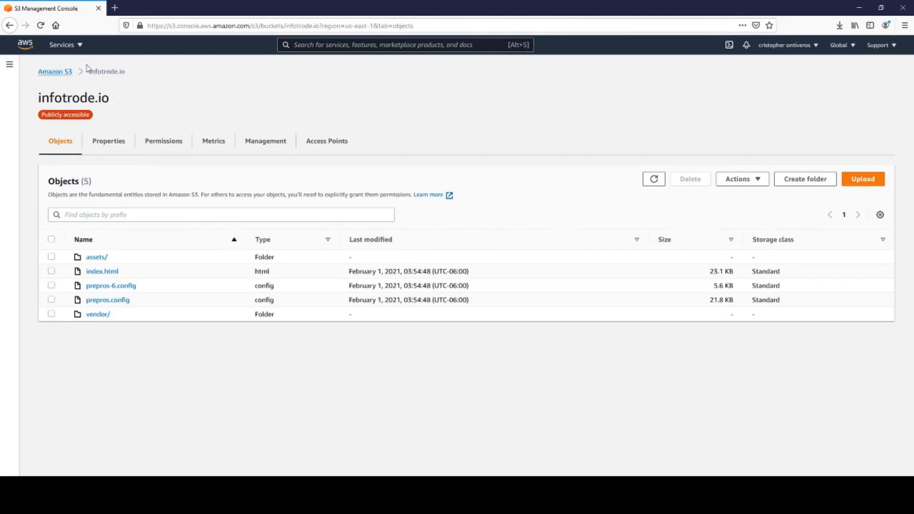
pyautogui.moveTo(170, 369)
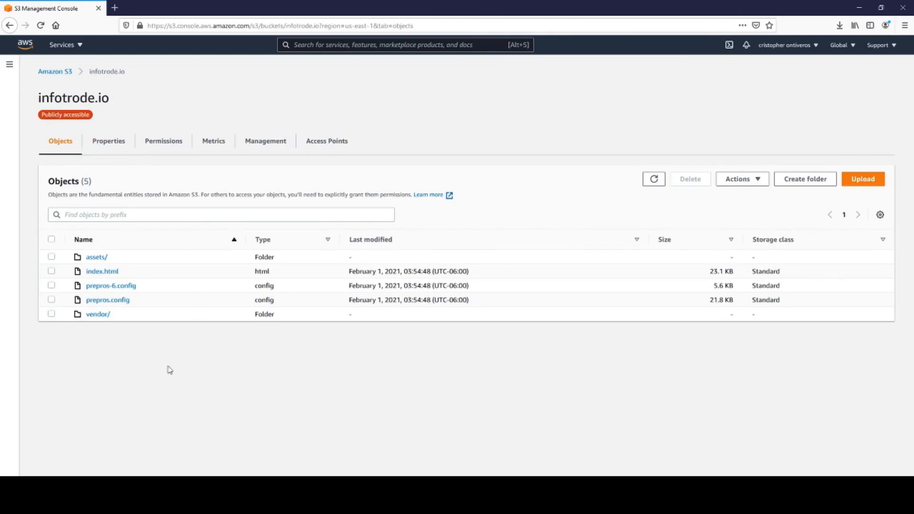
pyautogui.moveTo(26, 309)
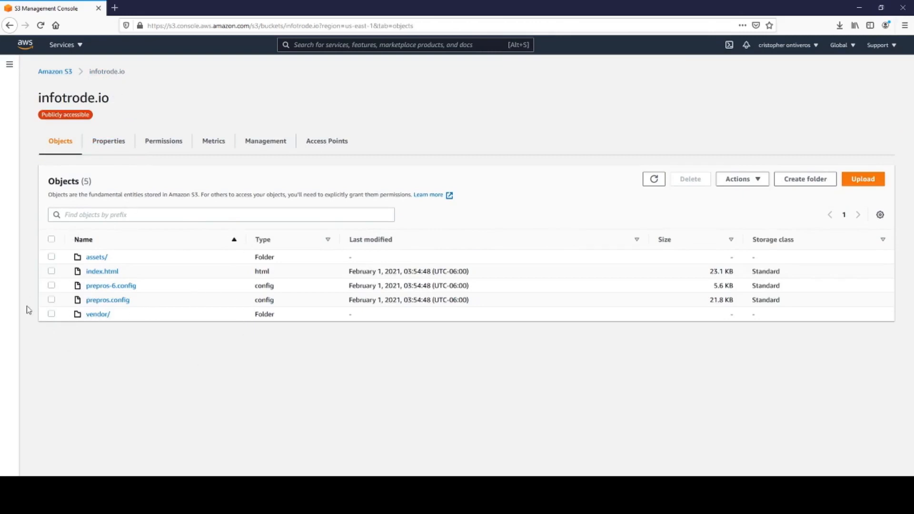
pyautogui.moveTo(97, 322)
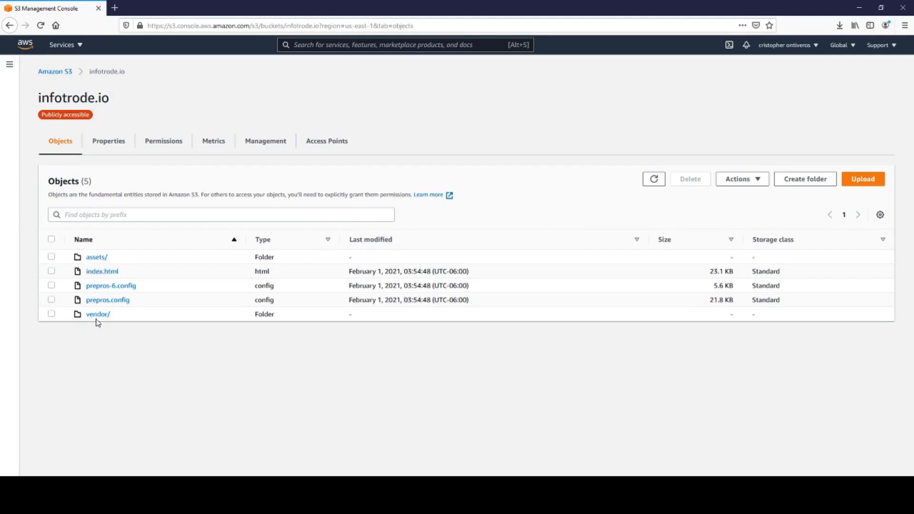
pyautogui.moveTo(101, 274)
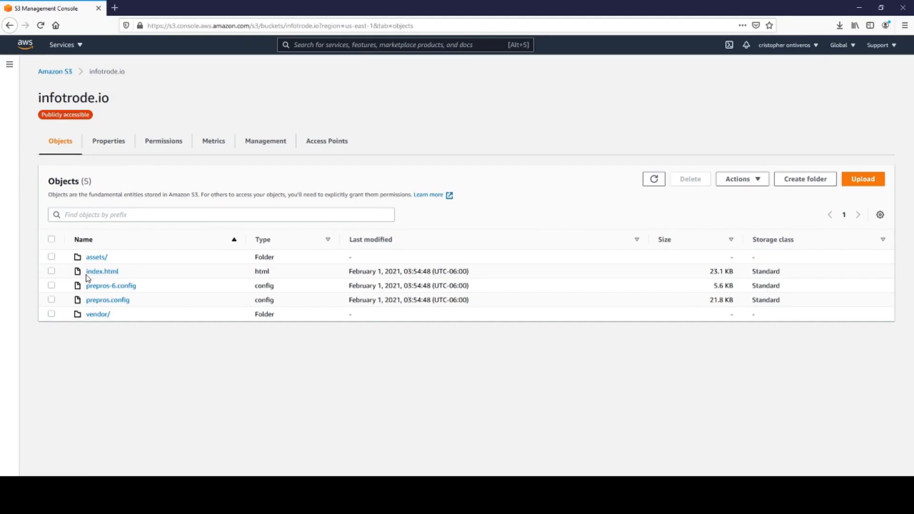
pyautogui.moveTo(109, 141)
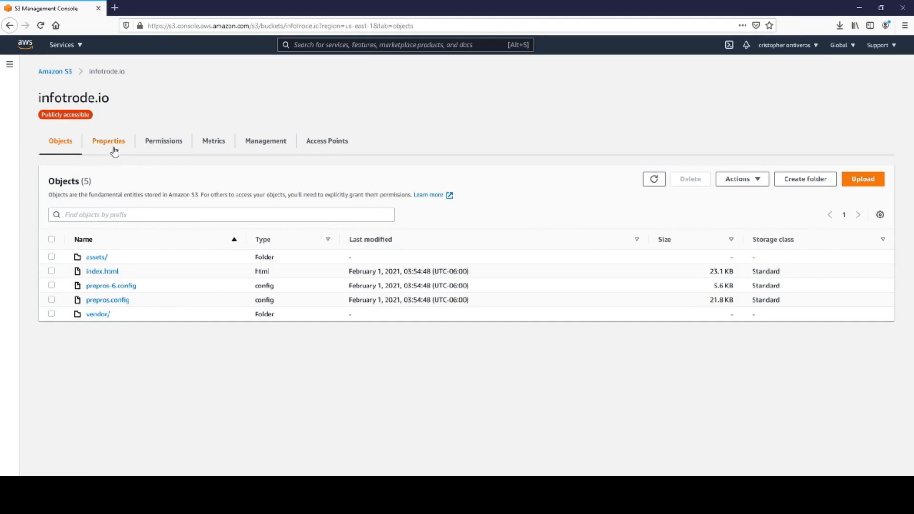
# Step: Edit static website hosting in Properties and confirm the error document is 404.html
pyautogui.click(109, 141)
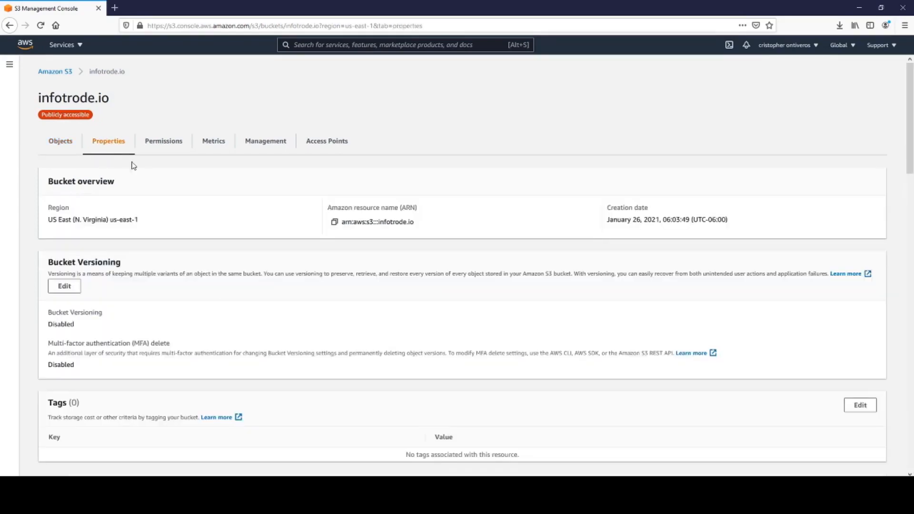
pyautogui.scroll(-3)
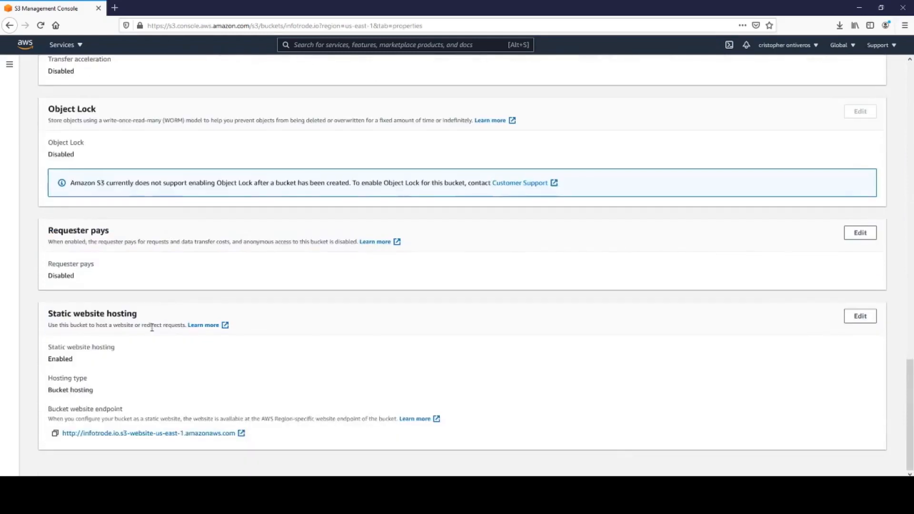
pyautogui.click(860, 316)
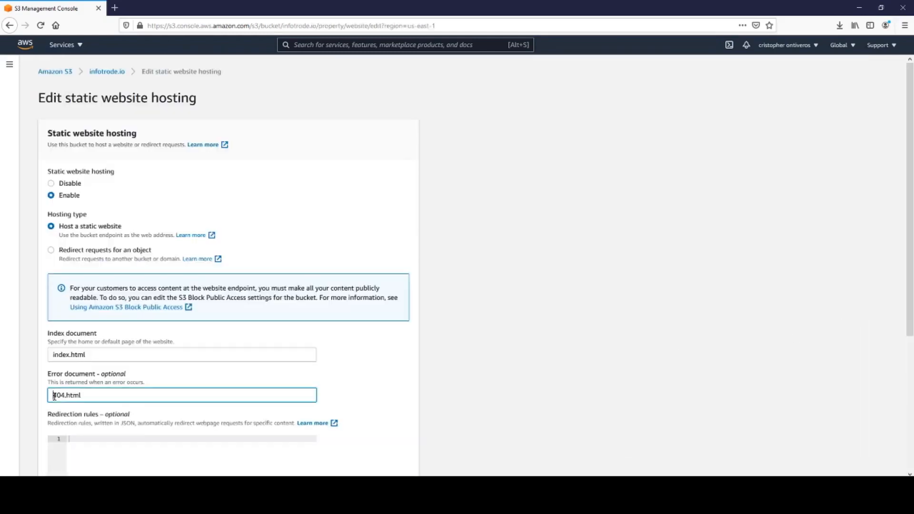
pyautogui.doubleClick(65, 395)
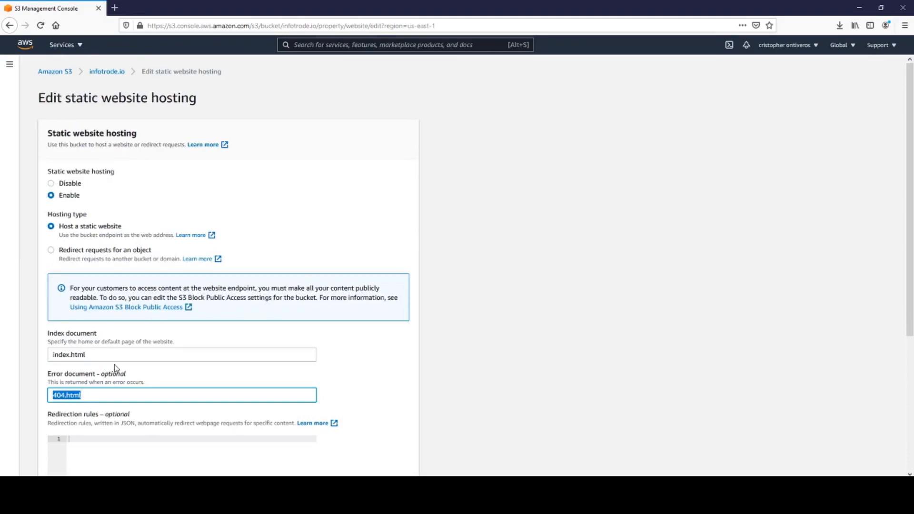
pyautogui.click(82, 395)
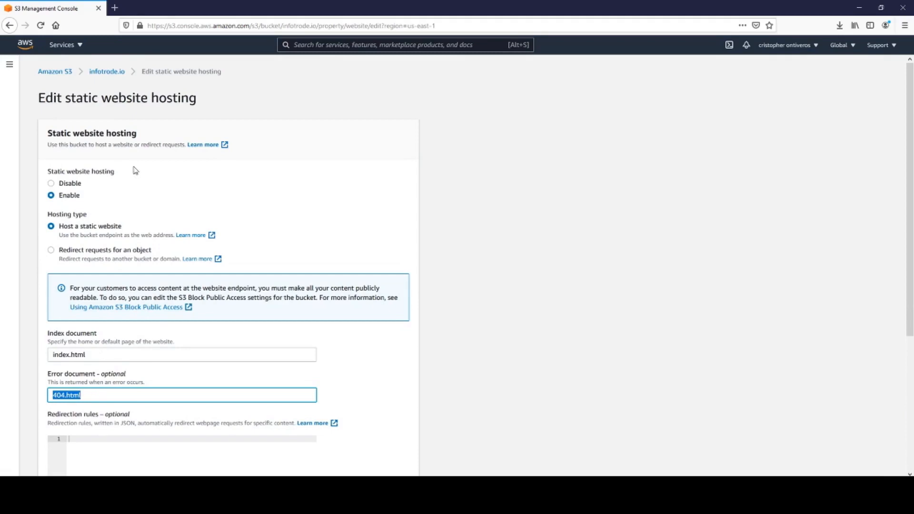
pyautogui.scroll(-3)
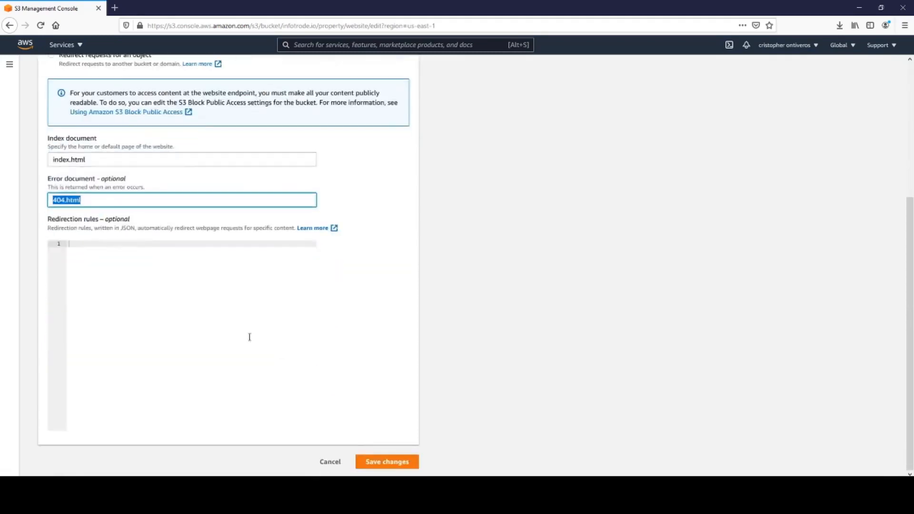
pyautogui.moveTo(478, 316)
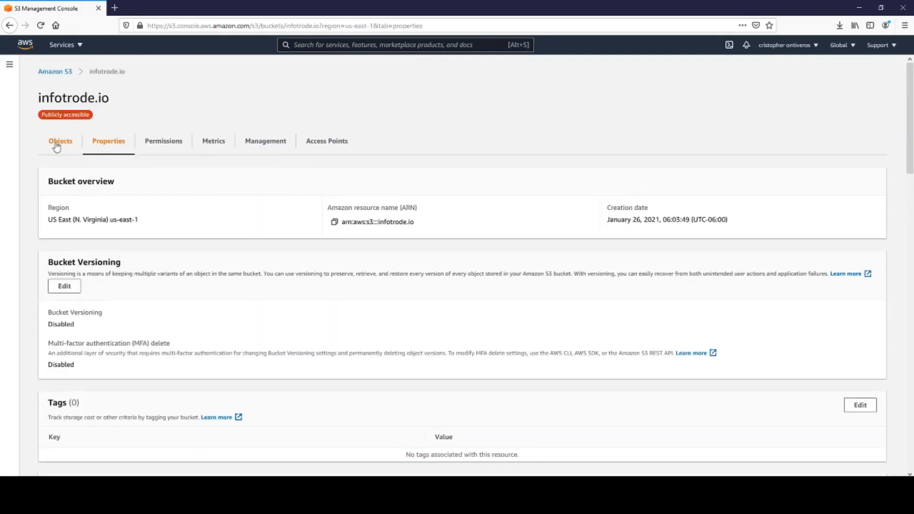
# Step: Return to the object list and write 'error' in a new Notepad++ tab
pyautogui.click(60, 141)
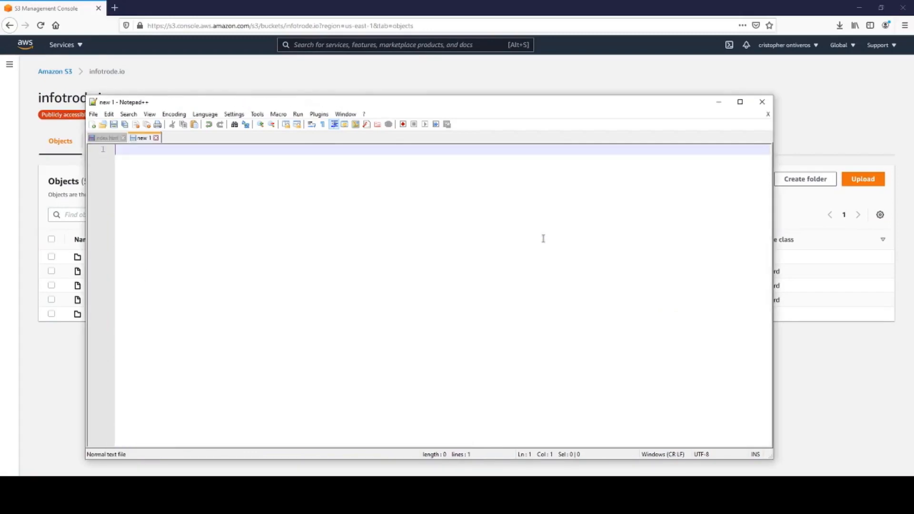
pyautogui.write('er')
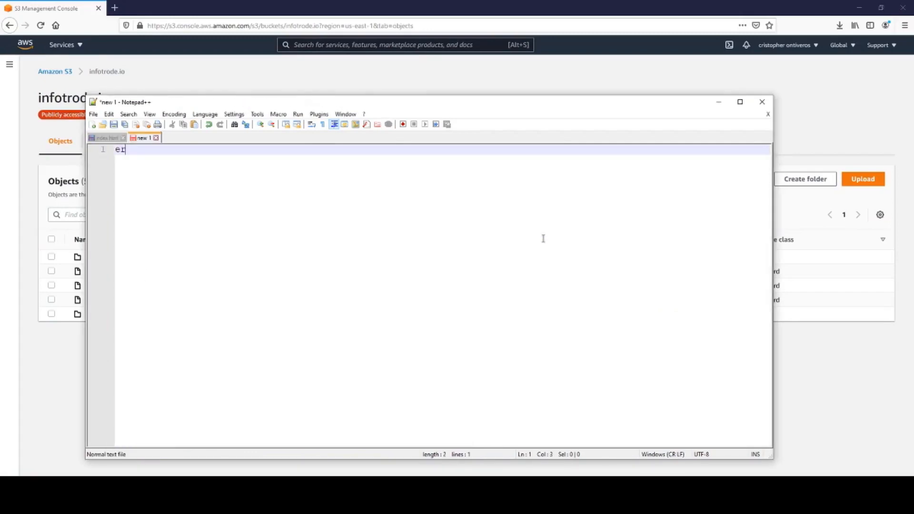
pyautogui.write('ror')
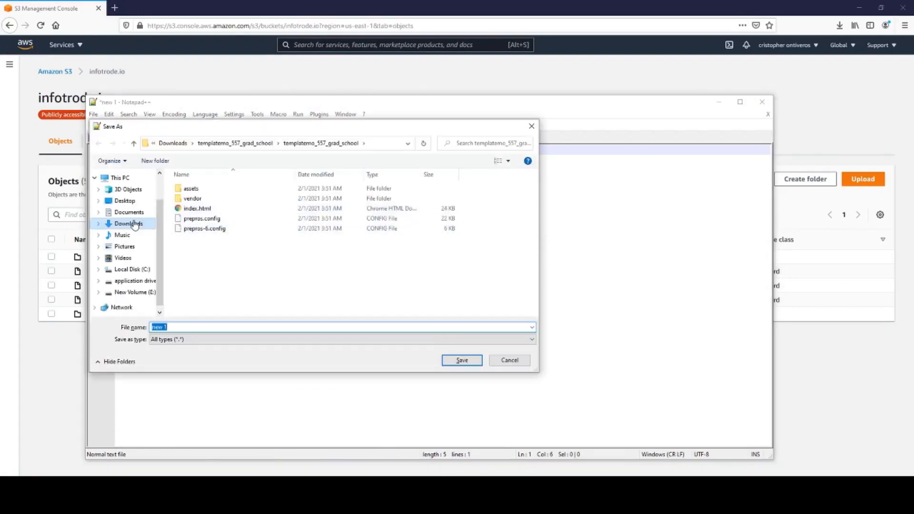
# Step: Save the Notepad++ document to Downloads with the file name 404
pyautogui.click(128, 222)
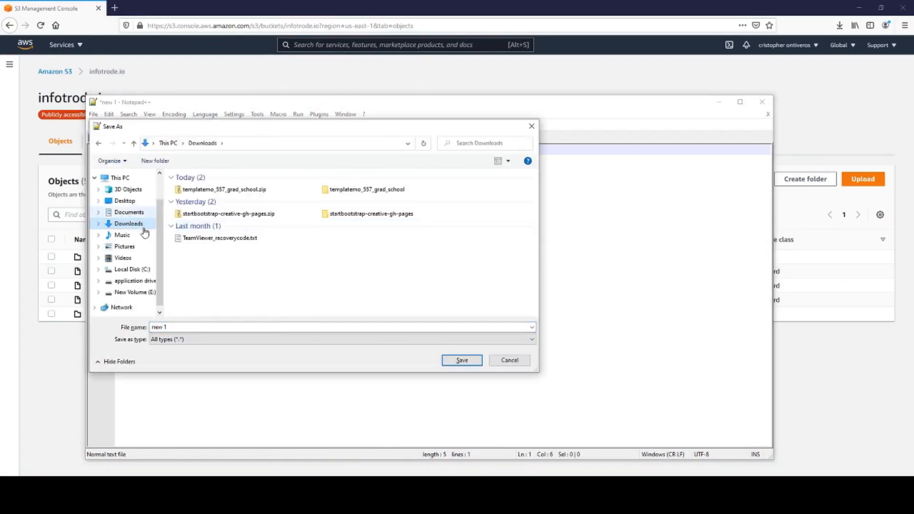
pyautogui.write('404')
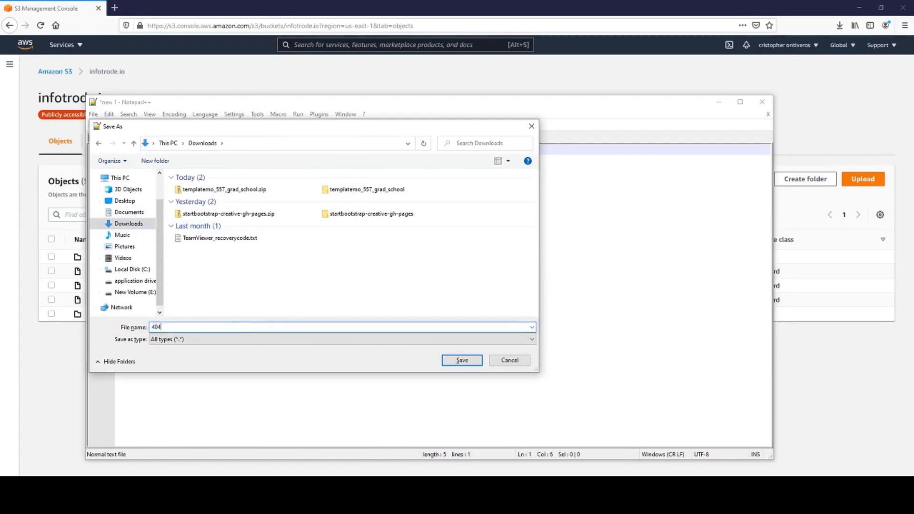
pyautogui.click(462, 360)
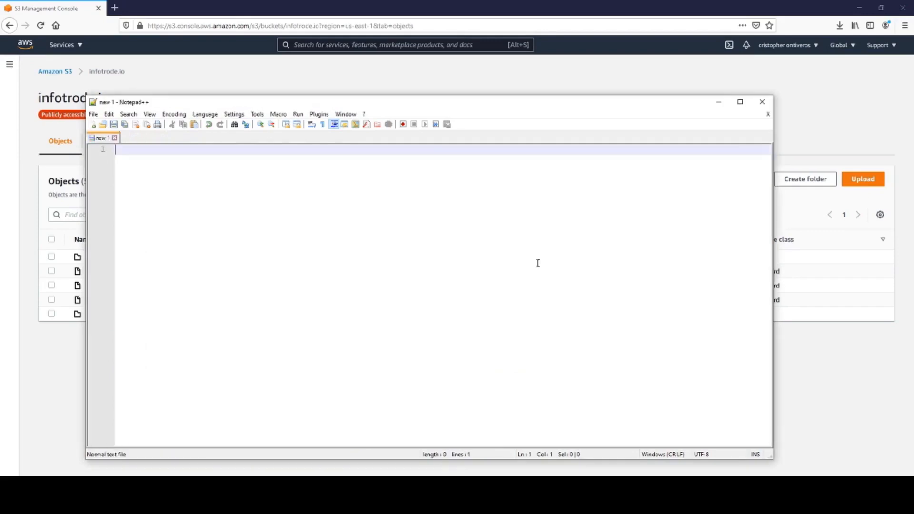
# Step: Add 404.html from Documents to a new upload for the infotrode.io bucket
pyautogui.click(762, 102)
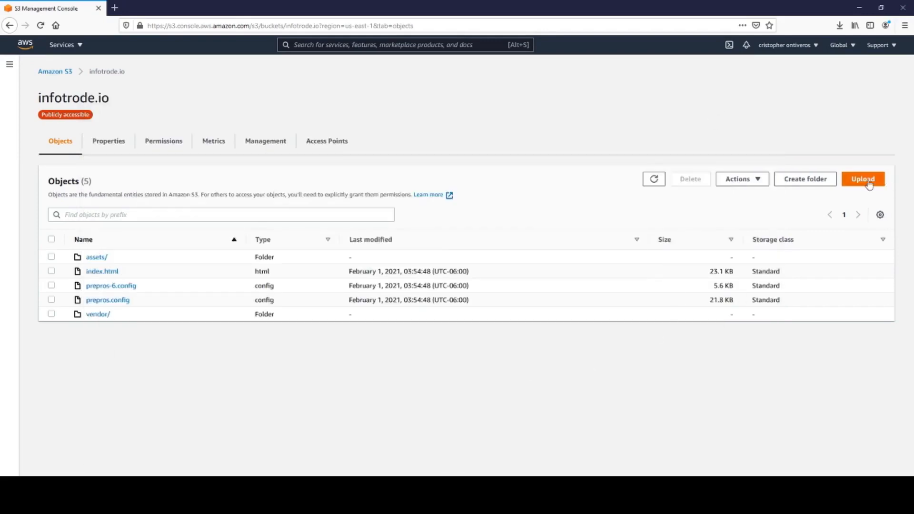
pyautogui.click(864, 179)
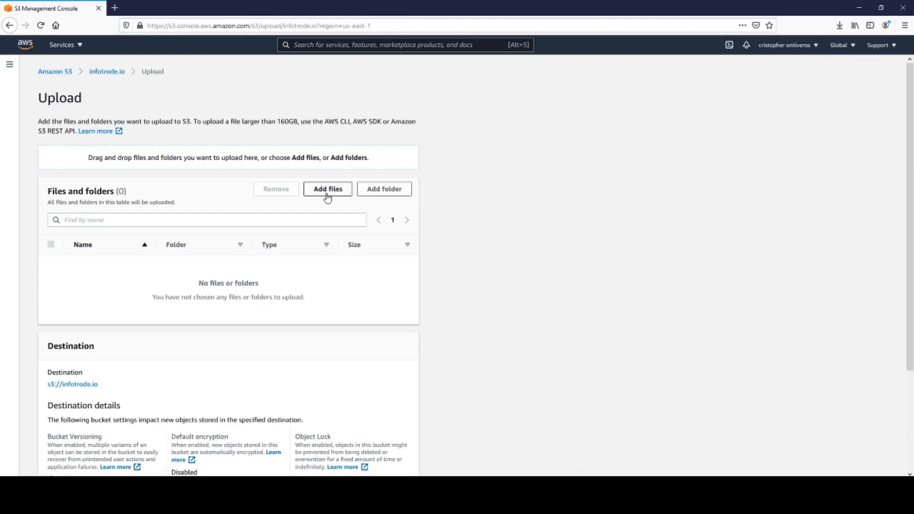
pyautogui.click(328, 188)
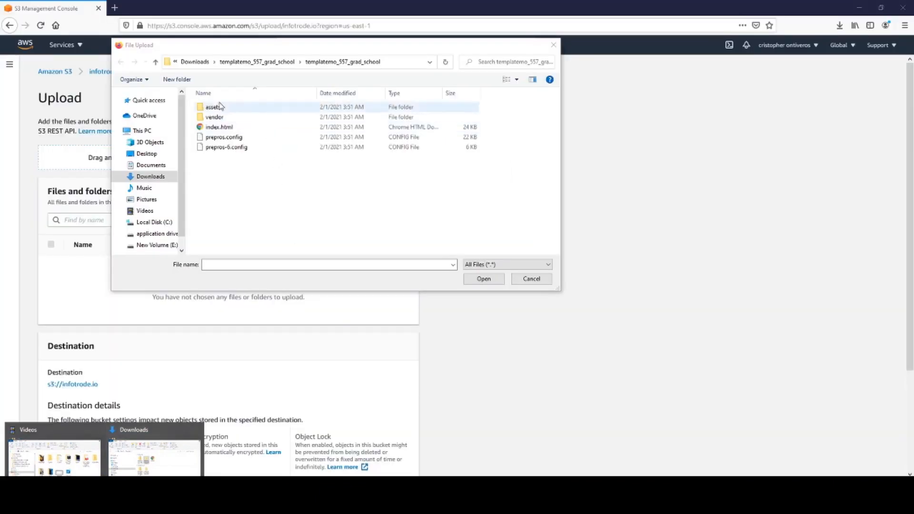
pyautogui.click(150, 165)
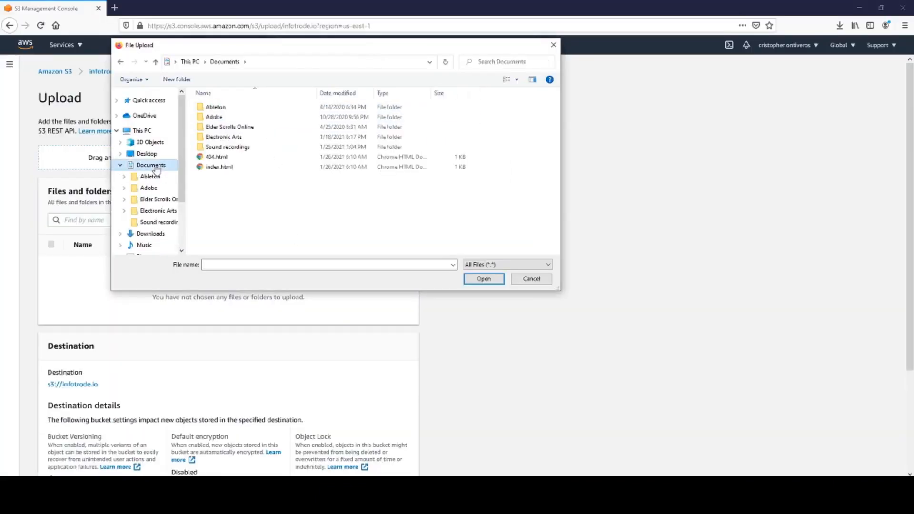
pyautogui.click(217, 156)
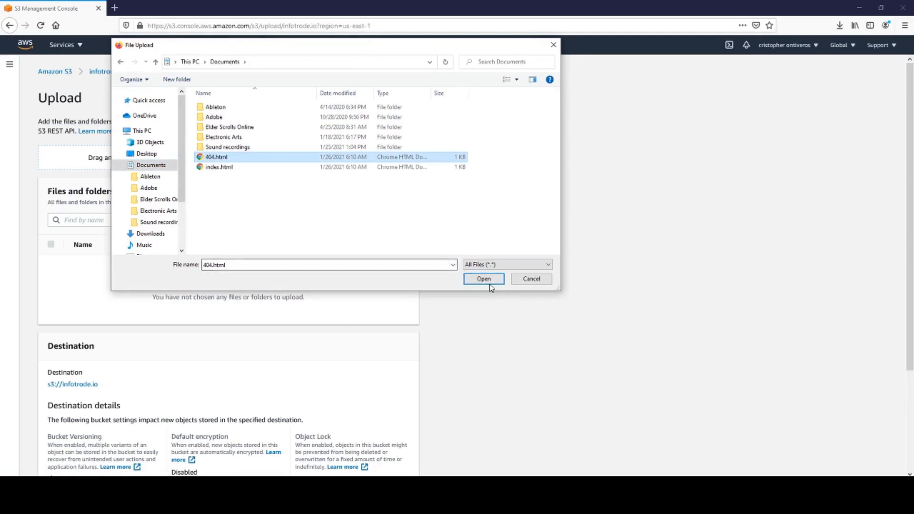
pyautogui.click(484, 279)
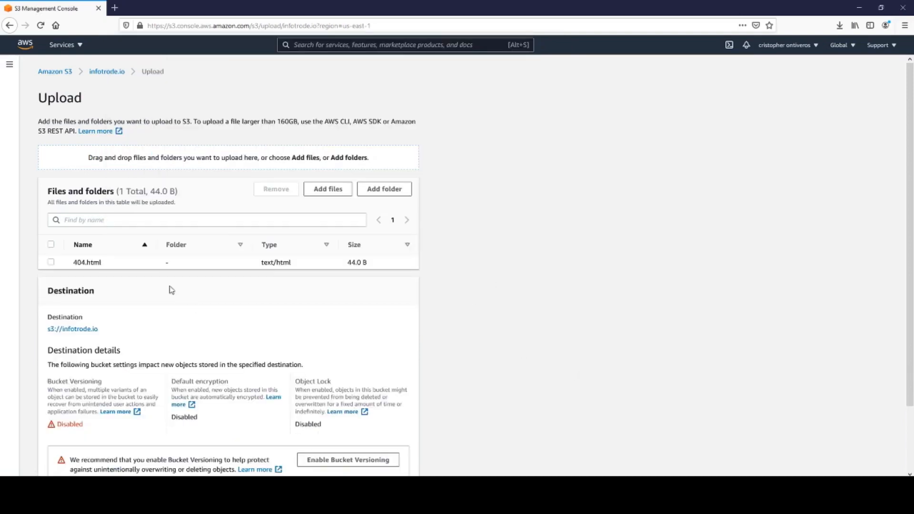
# Step: Upload 404.html (44 B) to the bucket root and return to the object list
pyautogui.scroll(-3)
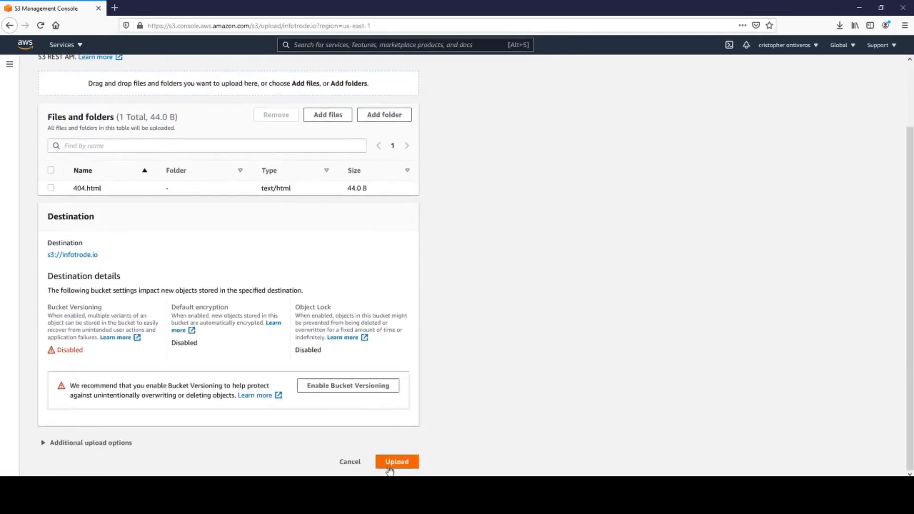
pyautogui.click(396, 461)
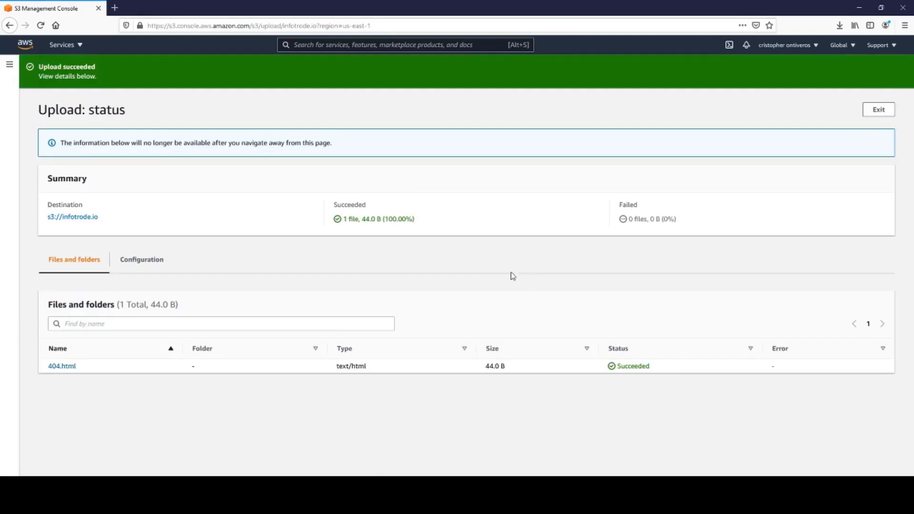
pyautogui.click(878, 109)
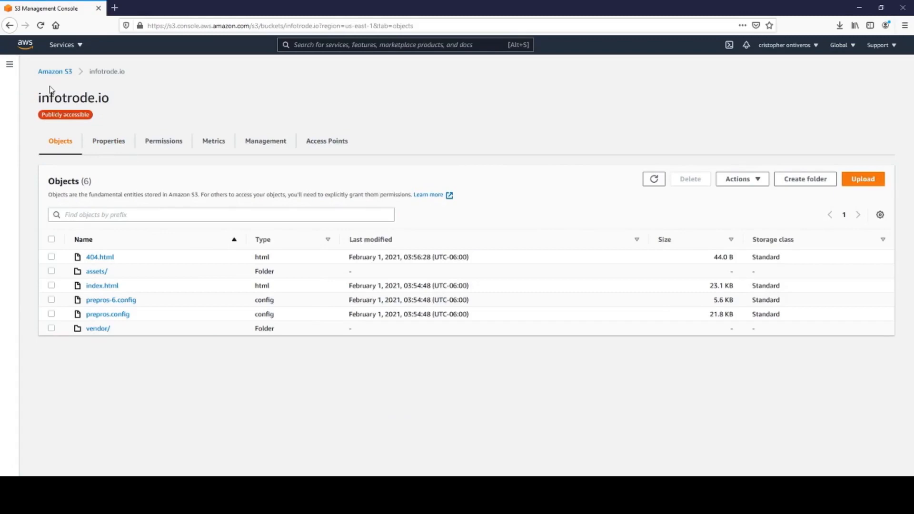
# Step: Show the infotrode.io bucket's properties and search the console for 'cloudfront'
pyautogui.doubleClick(72, 98)
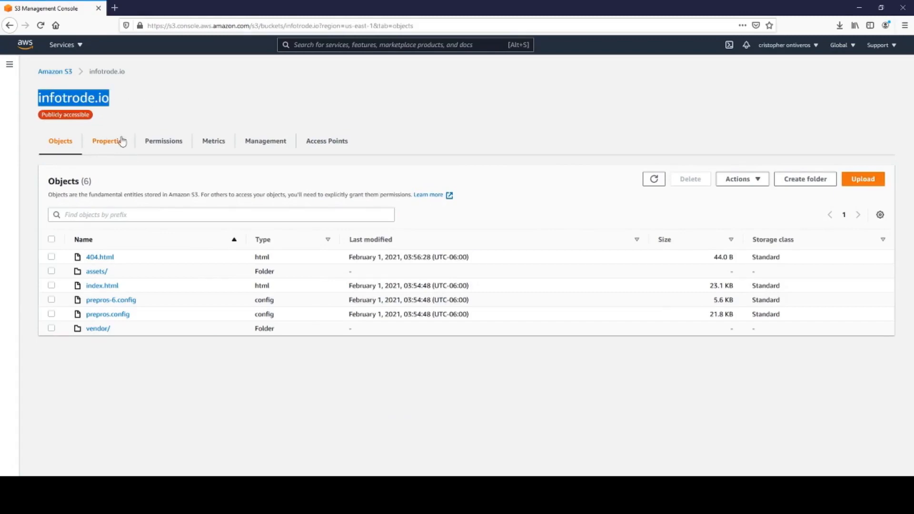
pyautogui.click(107, 141)
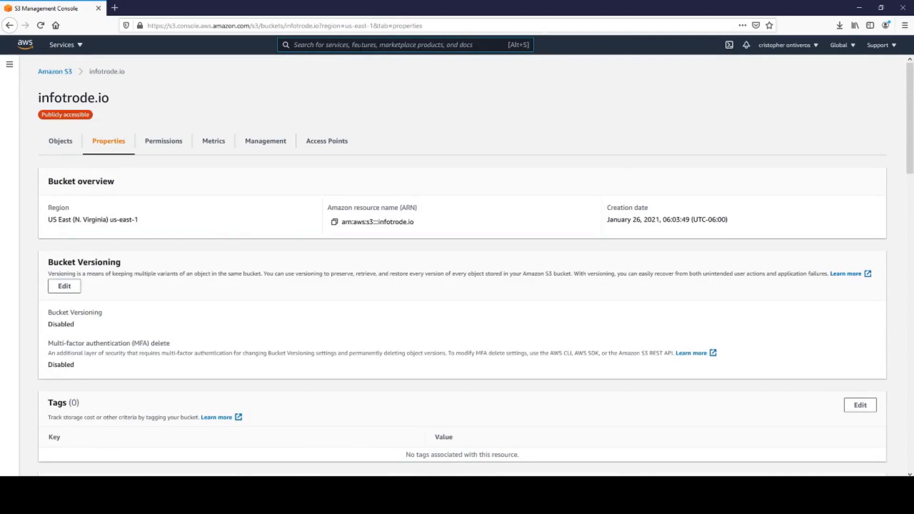
pyautogui.write('cloudfront')
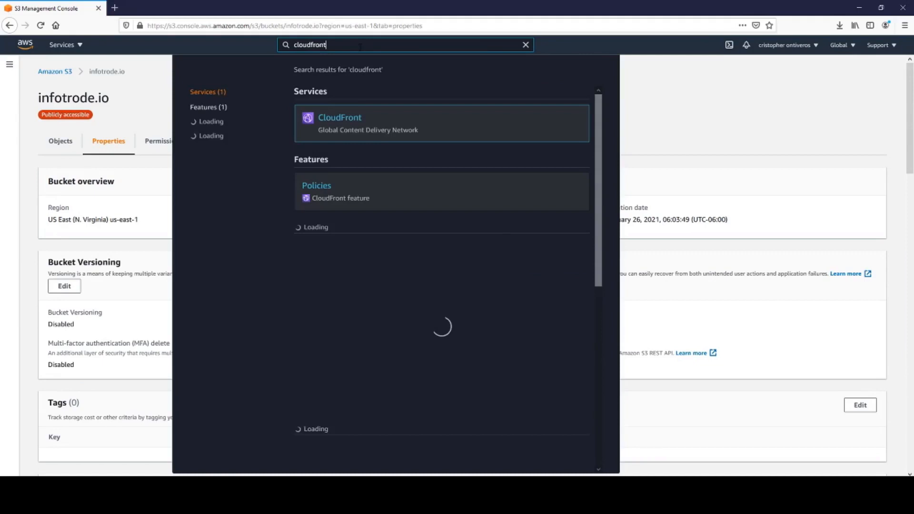
# Step: Copy the dokpppa0qno9t.cloudfront.net domain into a new tab as an https URL, then return to CloudFront
pyautogui.click(339, 118)
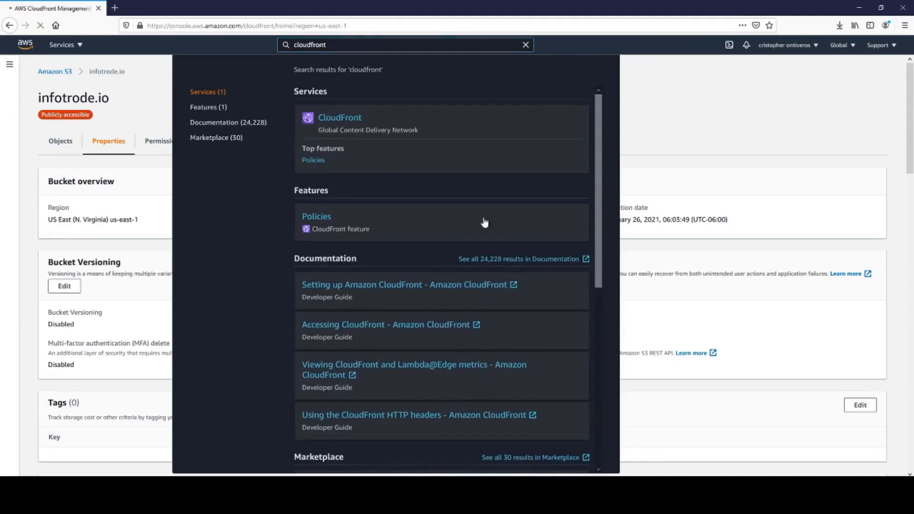
pyautogui.click(339, 117)
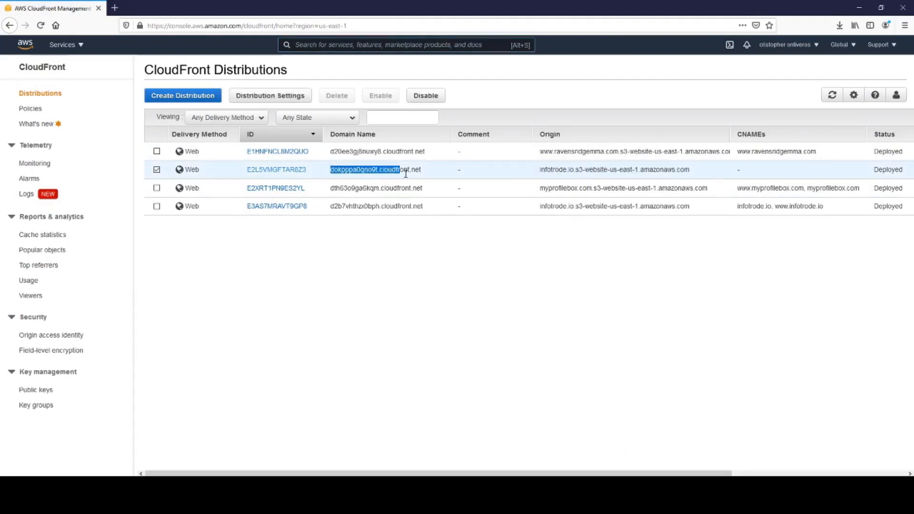
pyautogui.rightClick(375, 169)
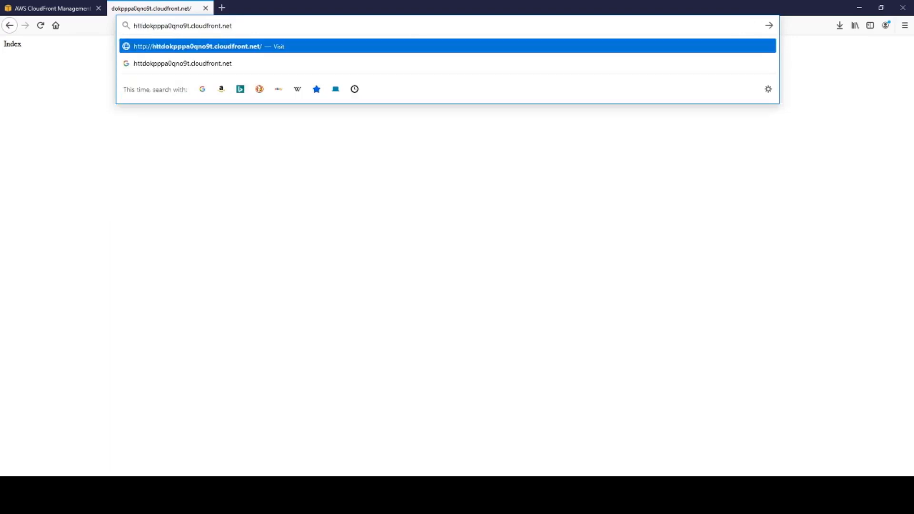
pyautogui.write('ps')
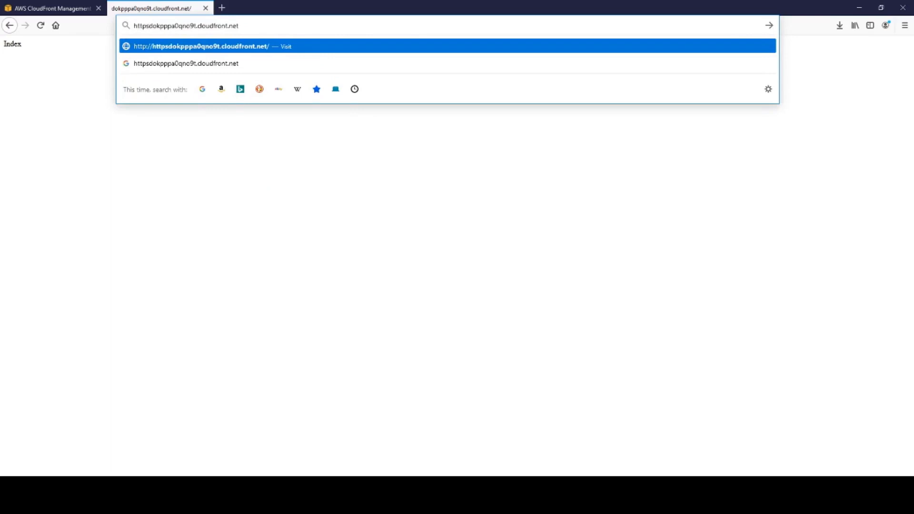
pyautogui.click(52, 8)
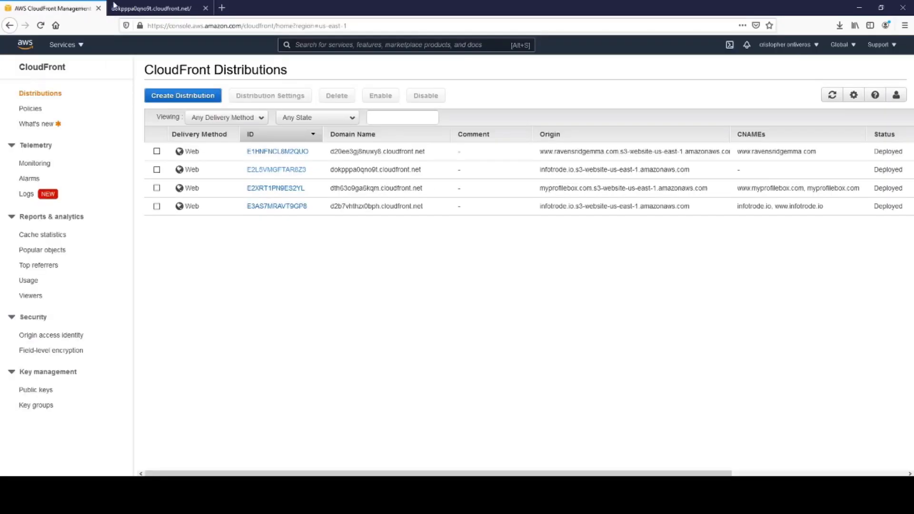
pyautogui.moveTo(158, 172)
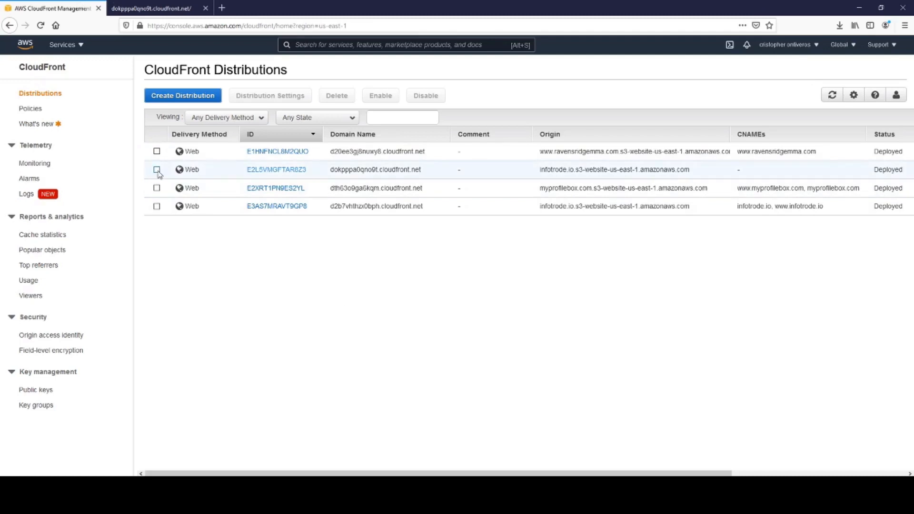
# Step: View the E2L5VMGFTAR8Z3 distribution's Invalidations list, which is still empty
pyautogui.click(276, 169)
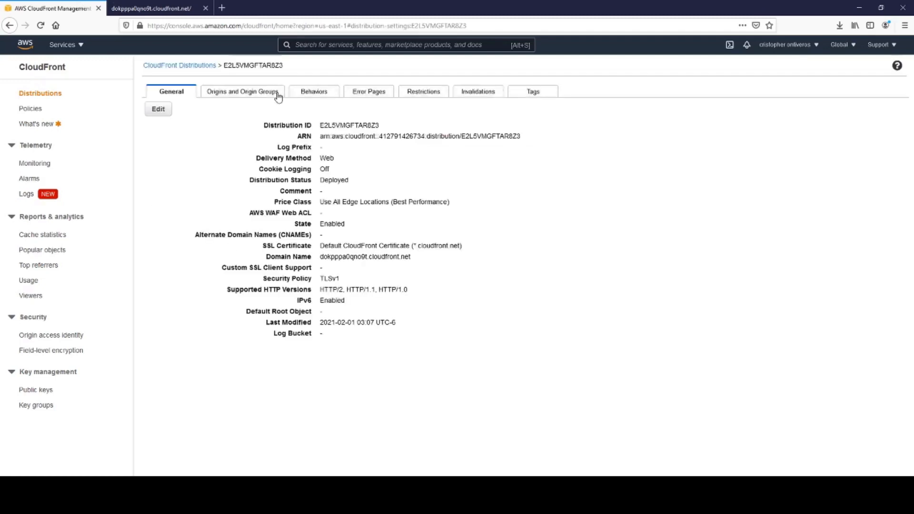
pyautogui.moveTo(468, 104)
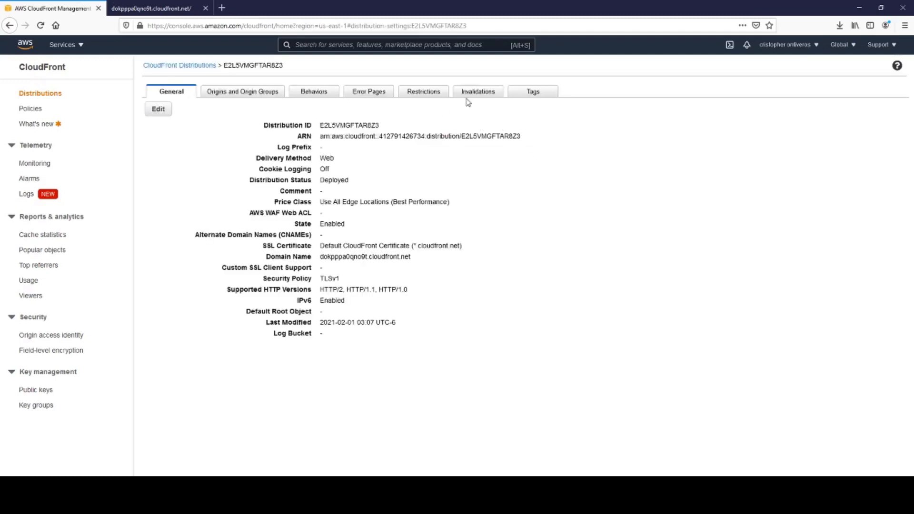
pyautogui.click(478, 91)
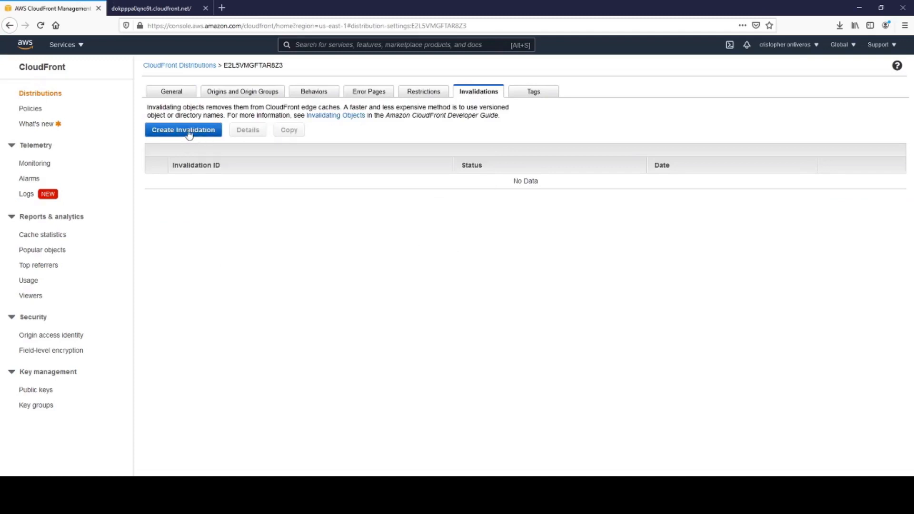
pyautogui.moveTo(403, 282)
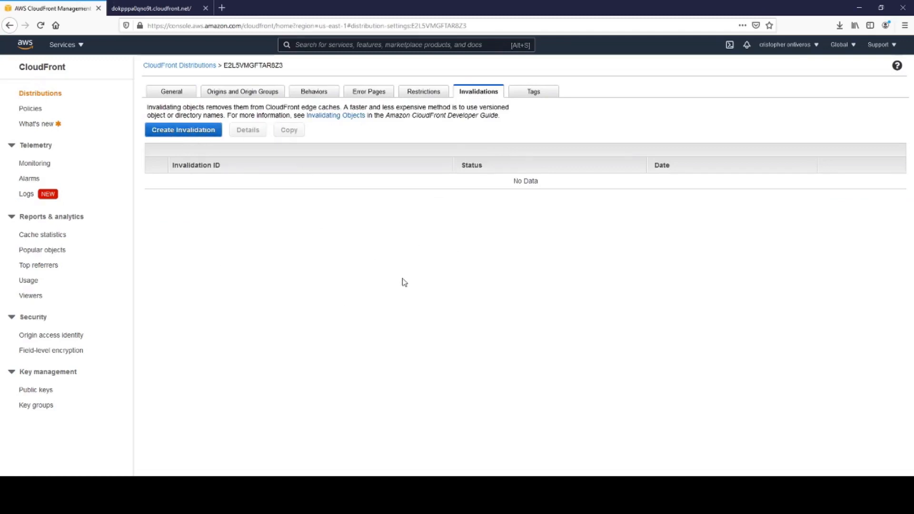
pyautogui.moveTo(168, 271)
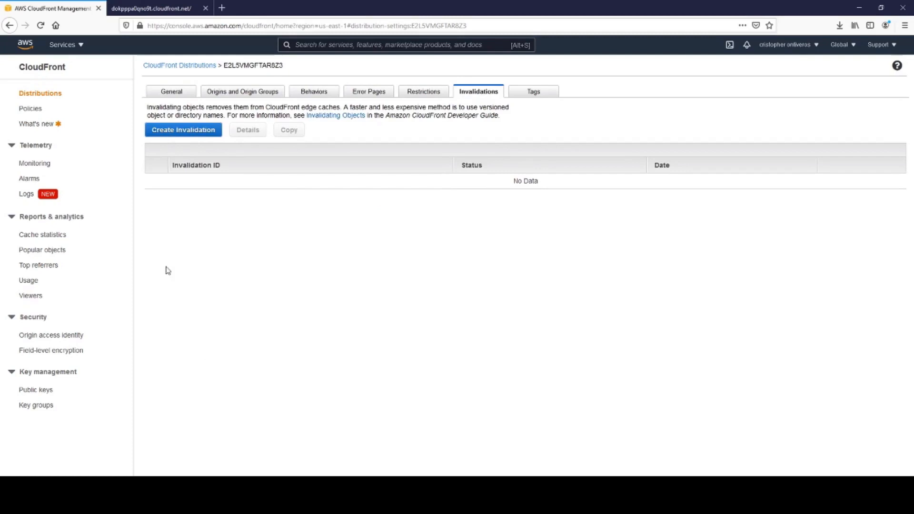
pyautogui.moveTo(625, 272)
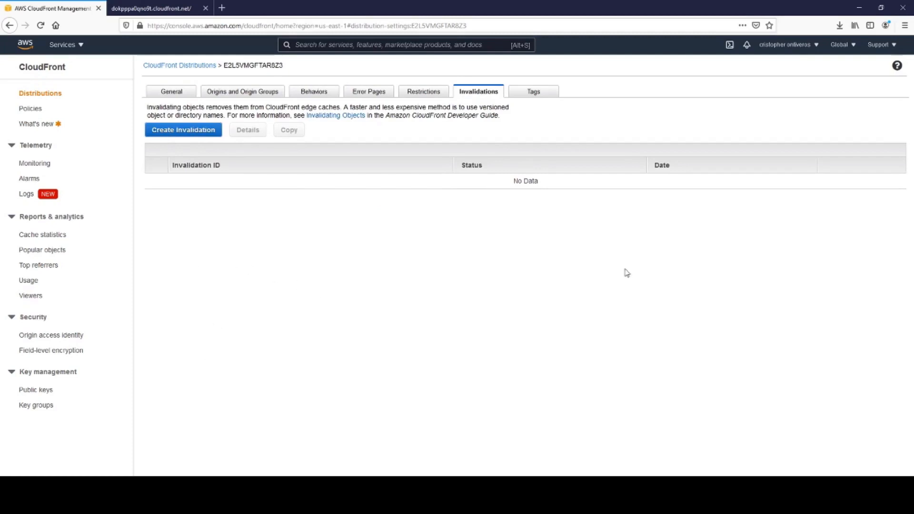
pyautogui.moveTo(724, 259)
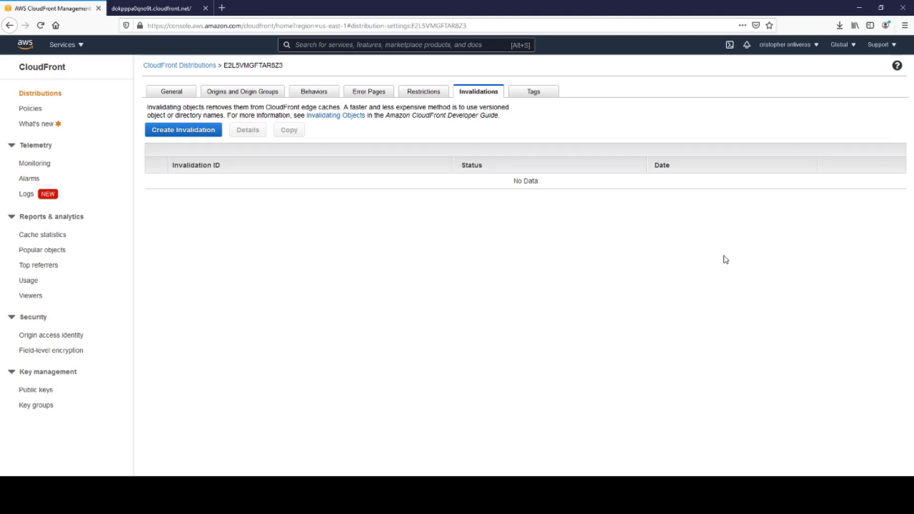
pyautogui.moveTo(449, 334)
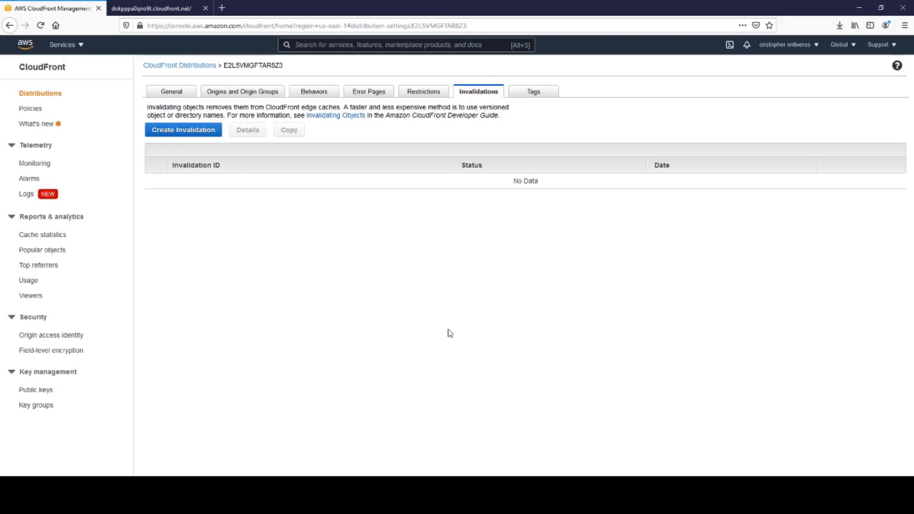
pyautogui.moveTo(480, 319)
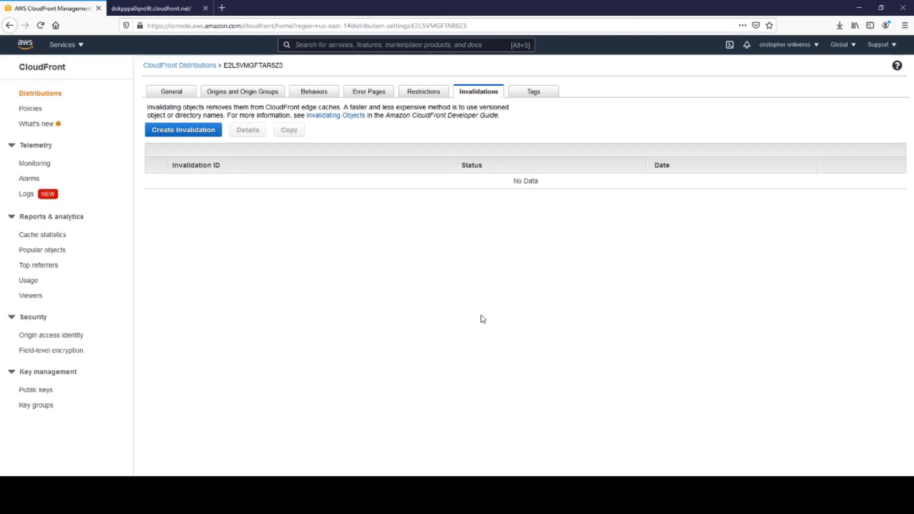
pyautogui.moveTo(484, 315)
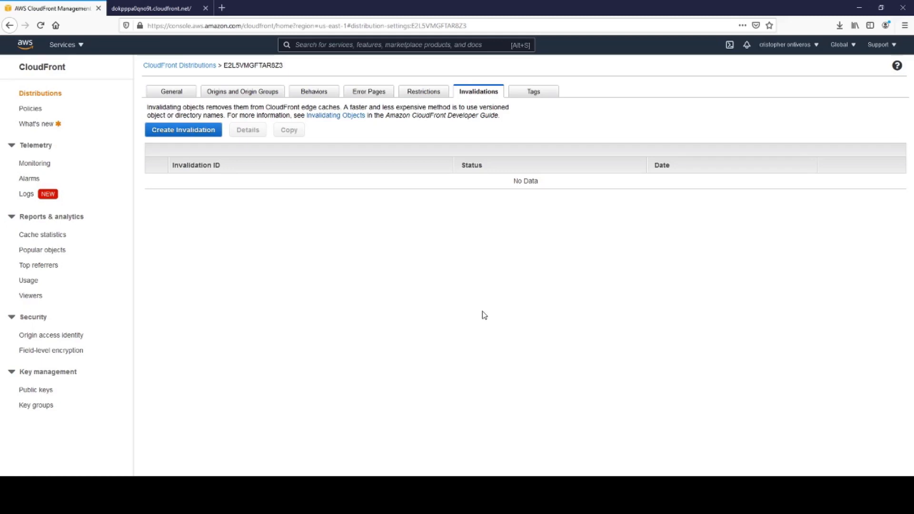
pyautogui.moveTo(402, 354)
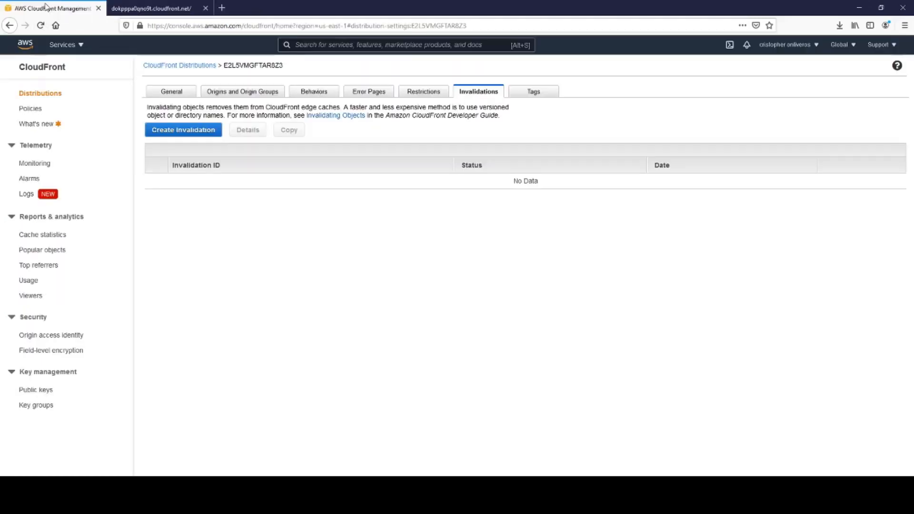
pyautogui.moveTo(398, 171)
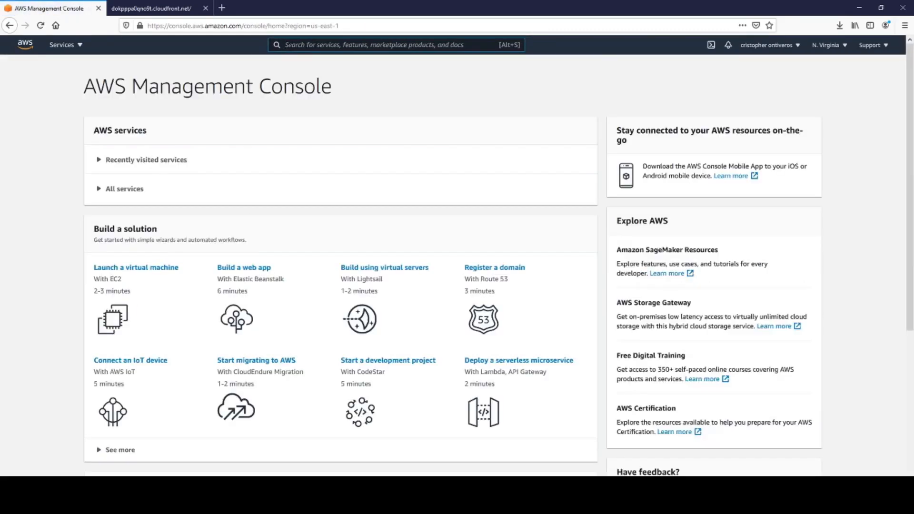
# Step: Go to the S3 console and enter the infotrode.io bucket
pyautogui.write('s3')
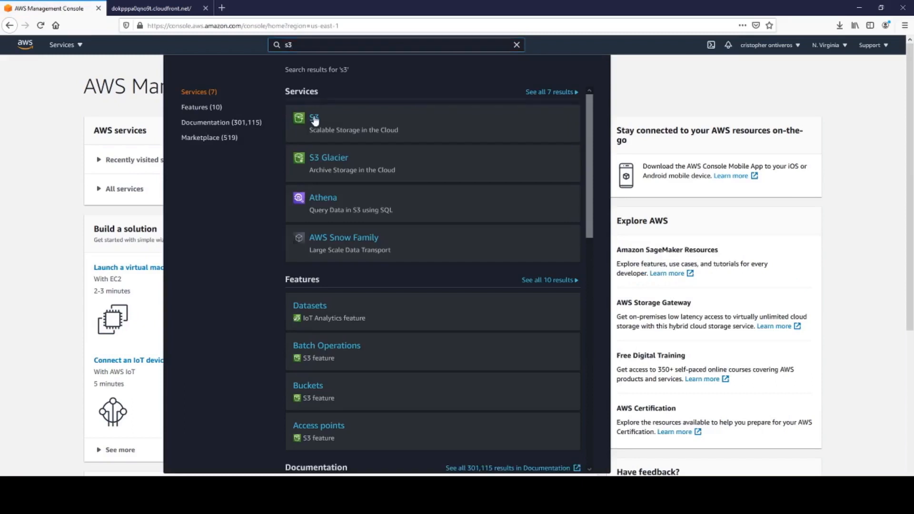
pyautogui.click(313, 120)
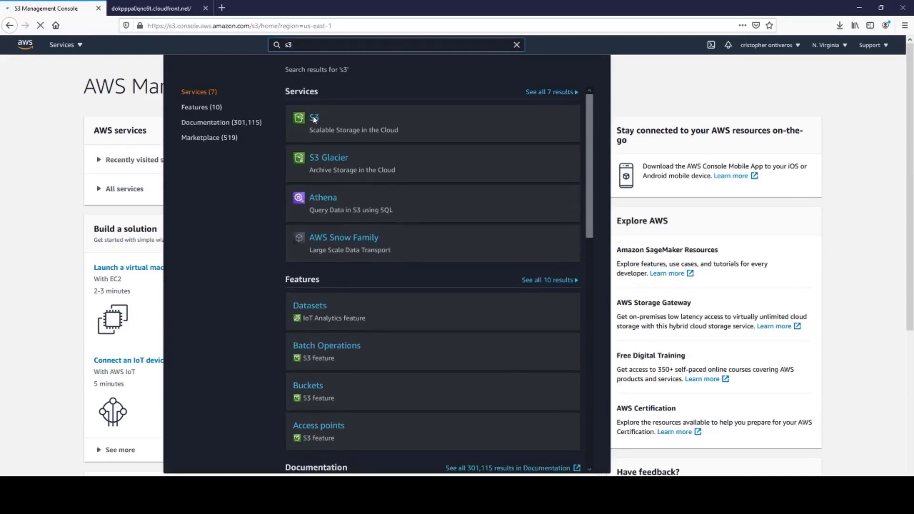
pyautogui.click(314, 118)
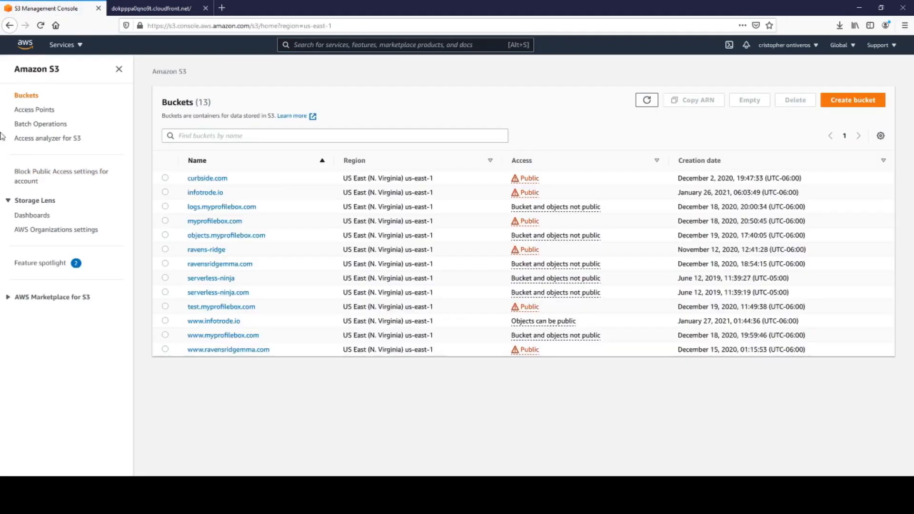
pyautogui.moveTo(208, 200)
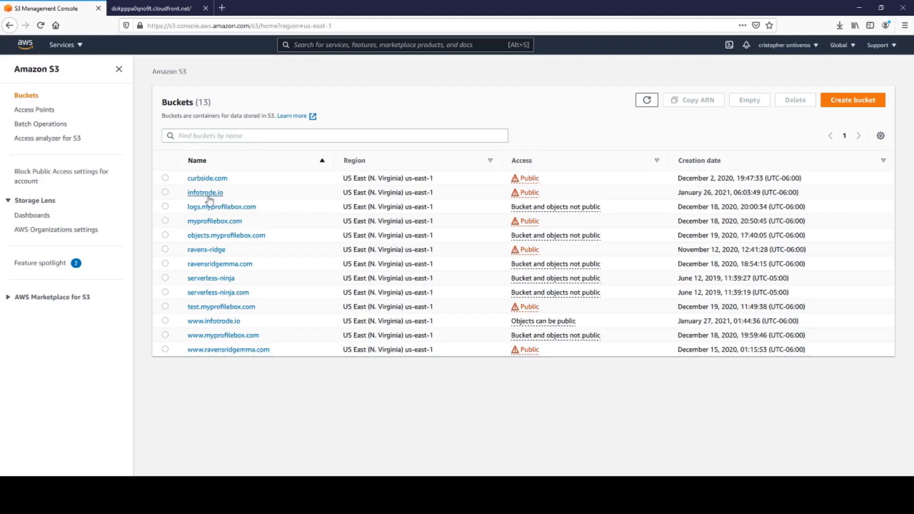
pyautogui.click(205, 192)
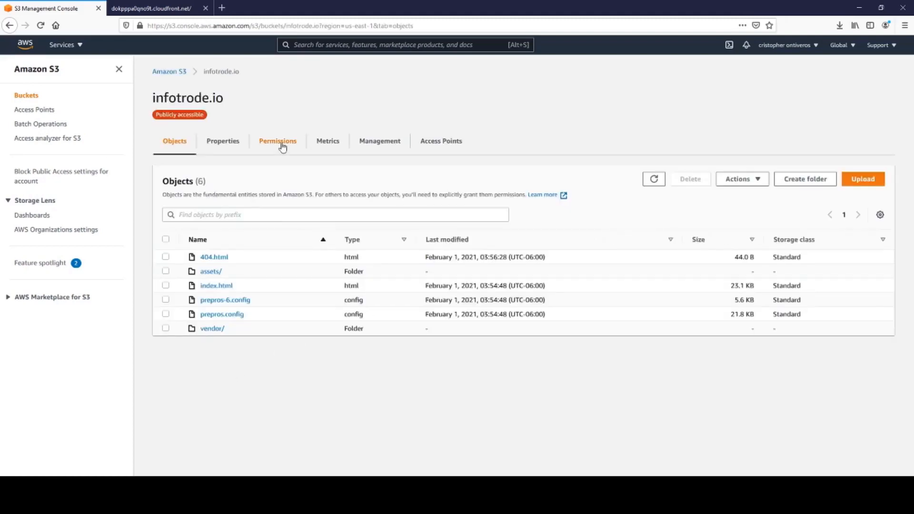
# Step: Copy the bucket's static website hosting endpoint from its Properties
pyautogui.click(223, 141)
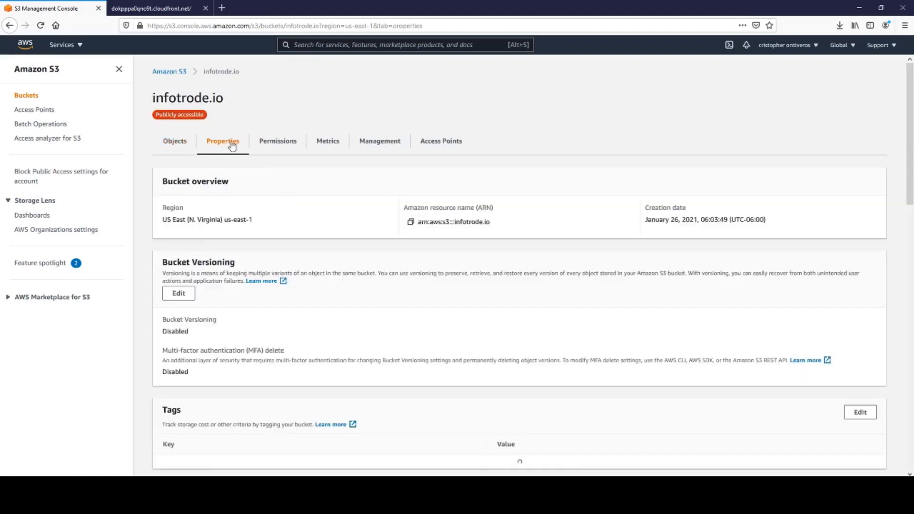
pyautogui.scroll(-3)
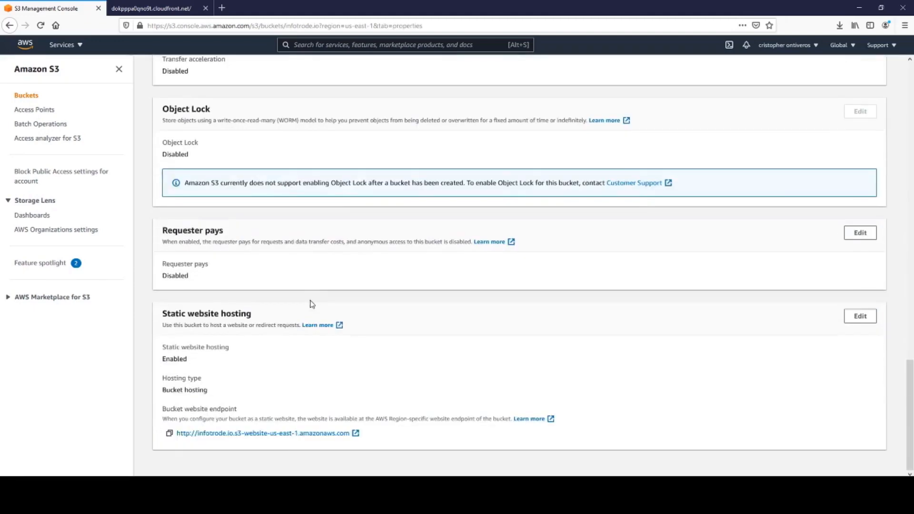
pyautogui.click(169, 433)
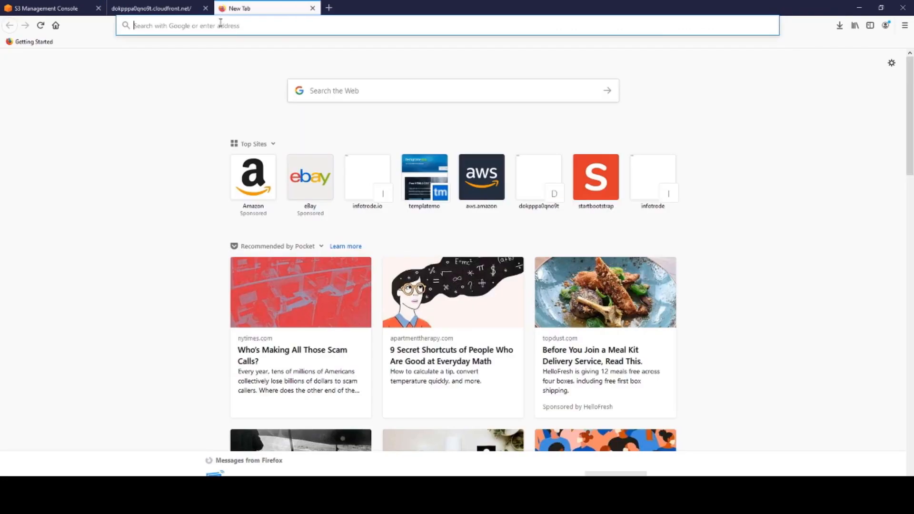
pyautogui.write('http://infotrode.io.s3-website-us-east-1.amazonaws.com')
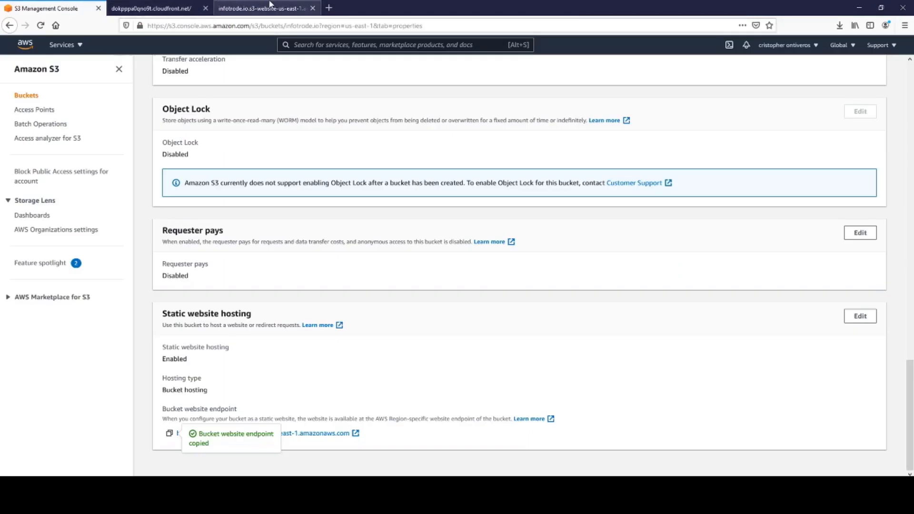
pyautogui.click(269, 8)
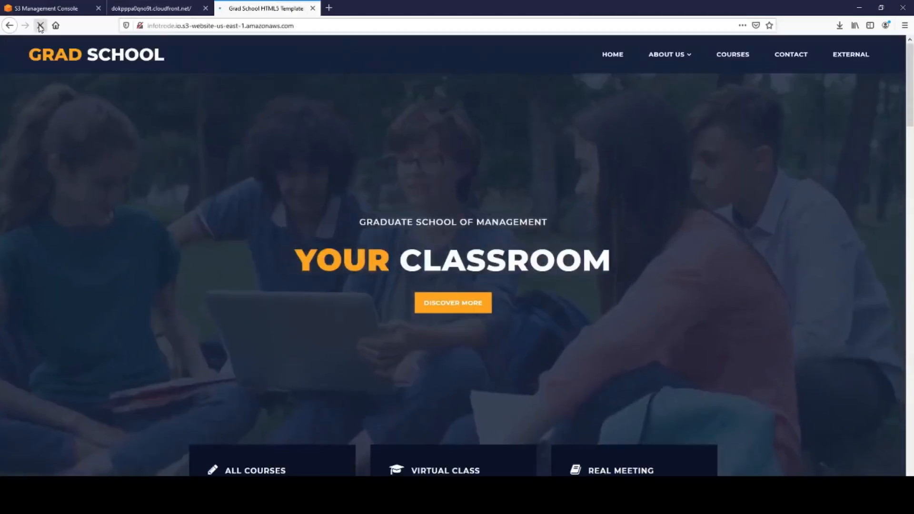